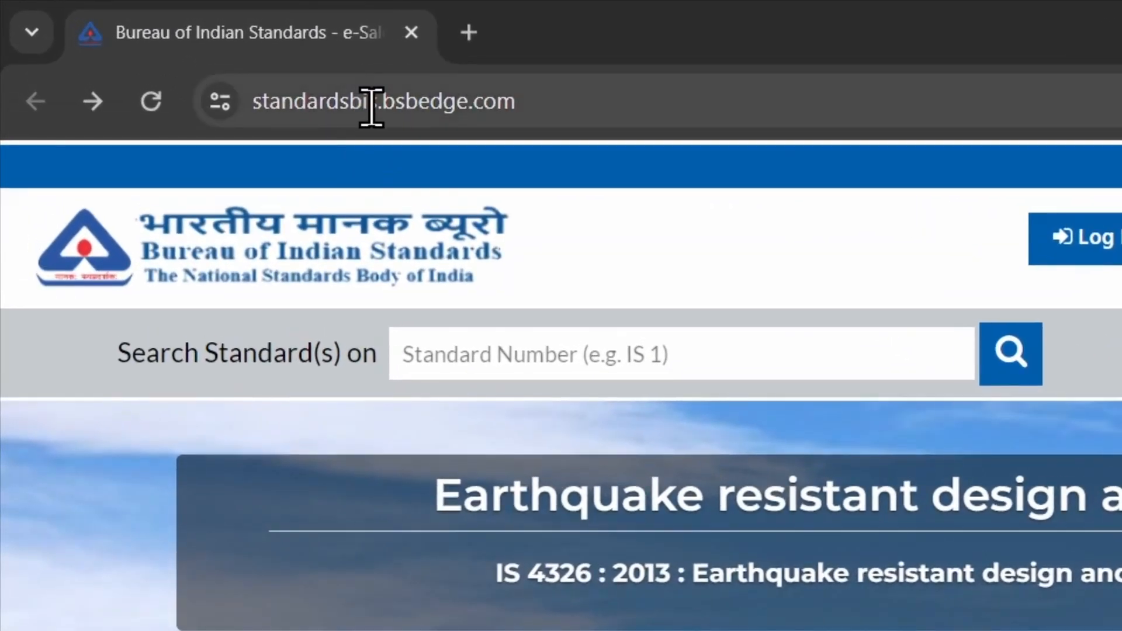
pyautogui.moveTo(483, 102)
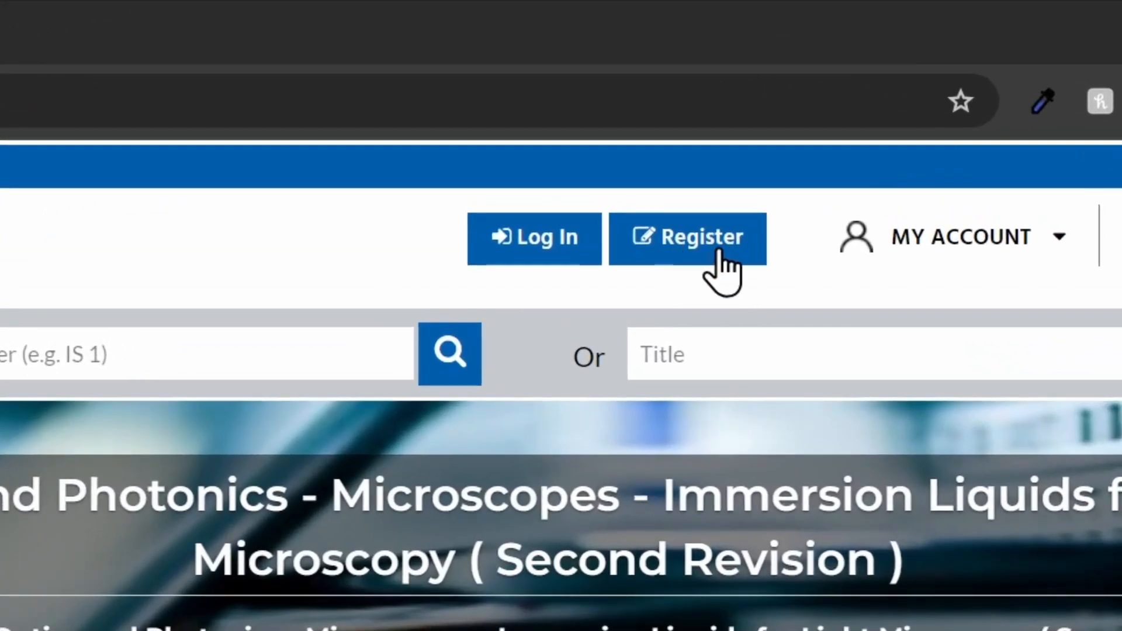
# Open the 'Register Yourself' form from the BIS e-Sale homepage Register button
pyautogui.click(688, 238)
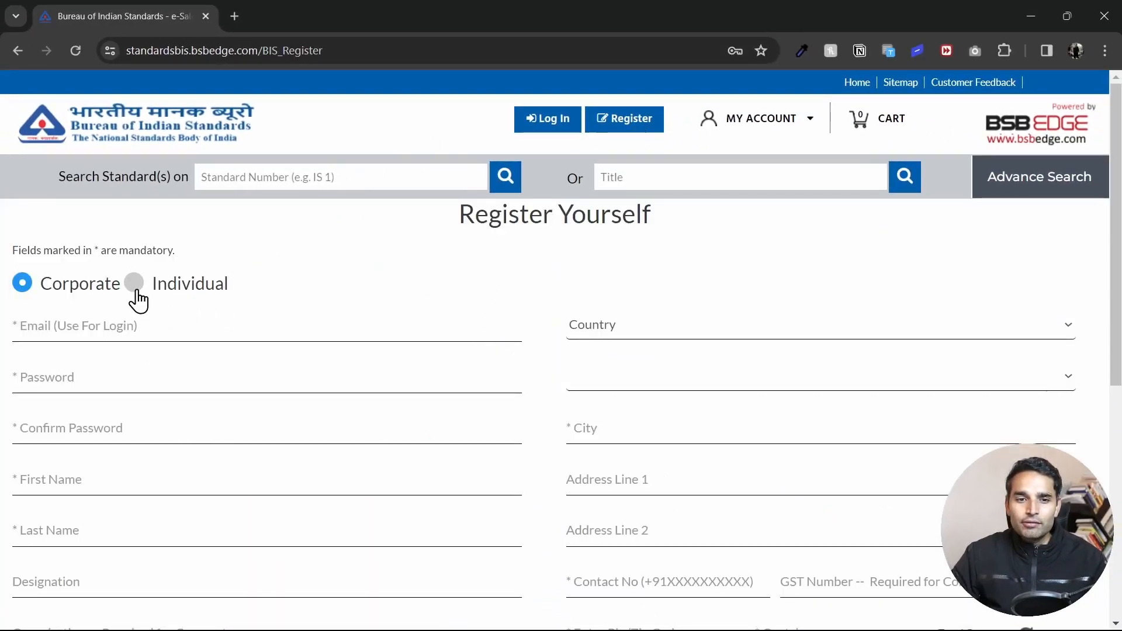
# Choose the Individual account type and clear the autofilled Email and Password fields
pyautogui.click(134, 283)
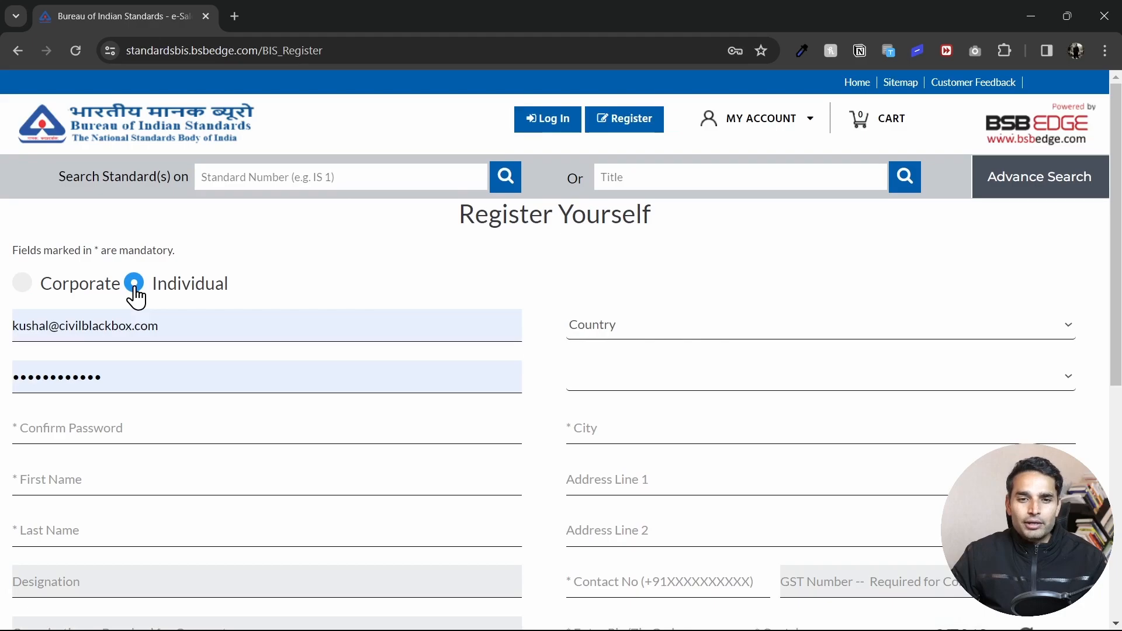
pyautogui.scroll(-3)
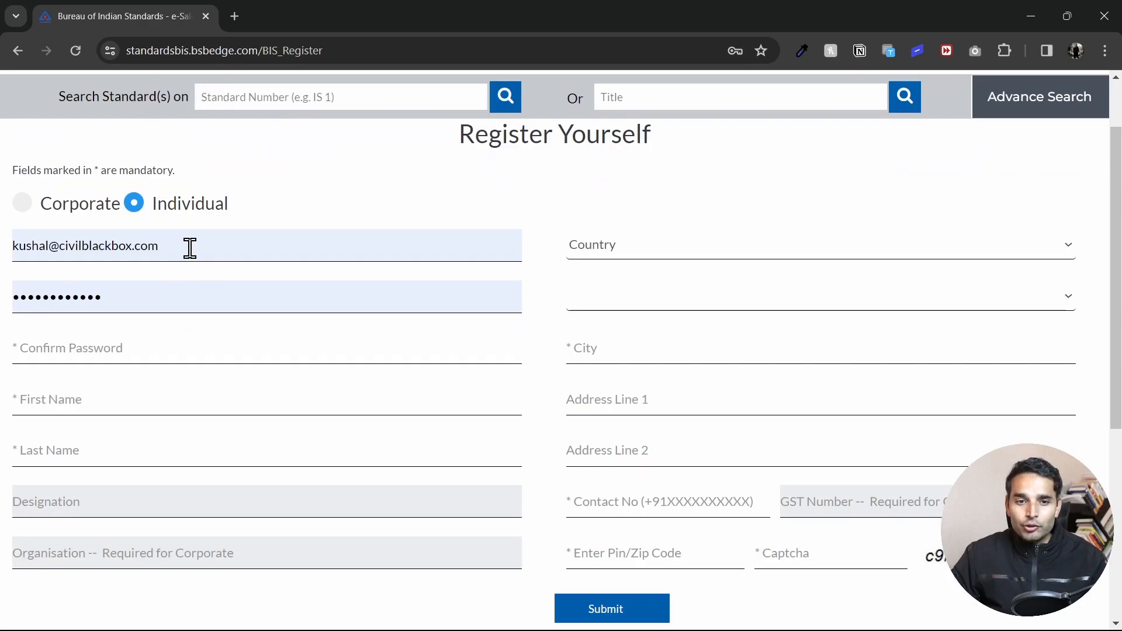
pyautogui.click(86, 245)
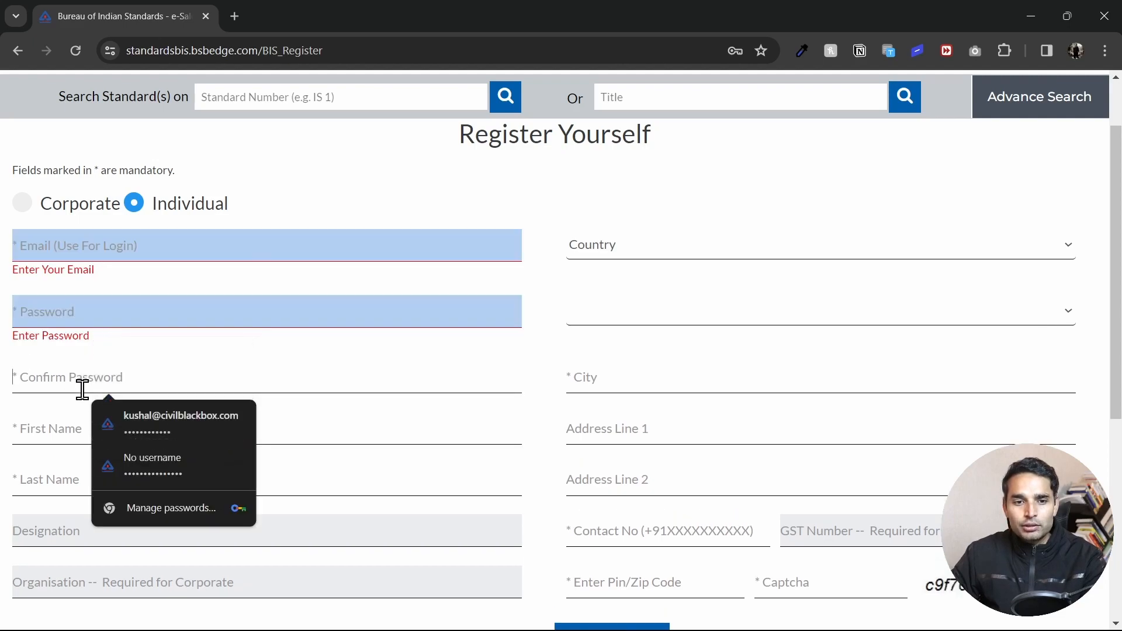
pyautogui.click(165, 462)
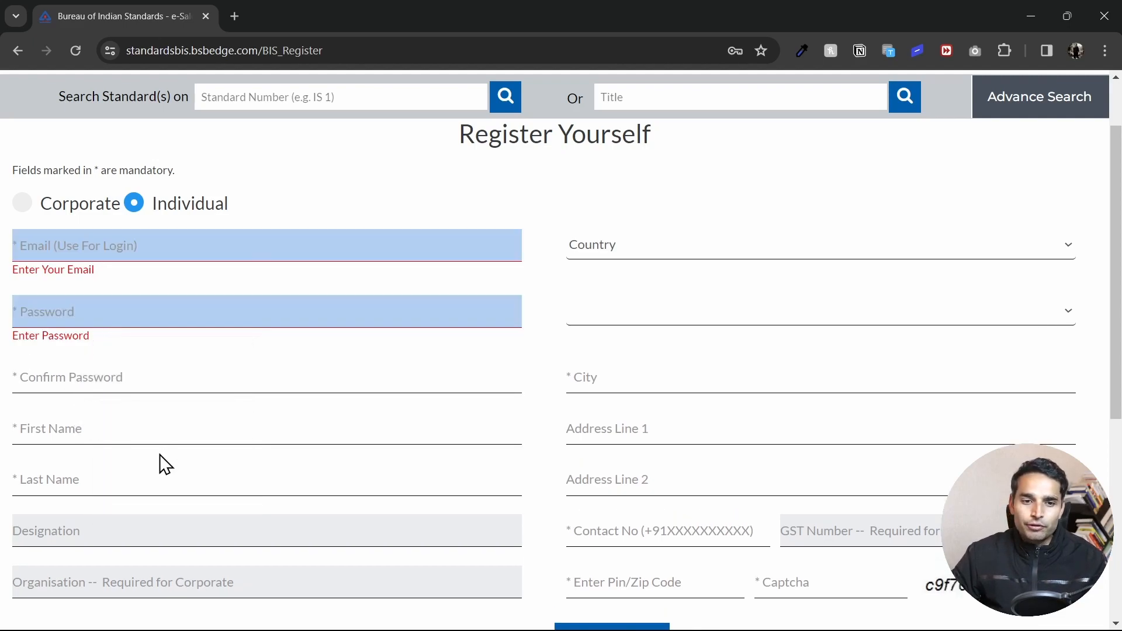
pyautogui.moveTo(638, 278)
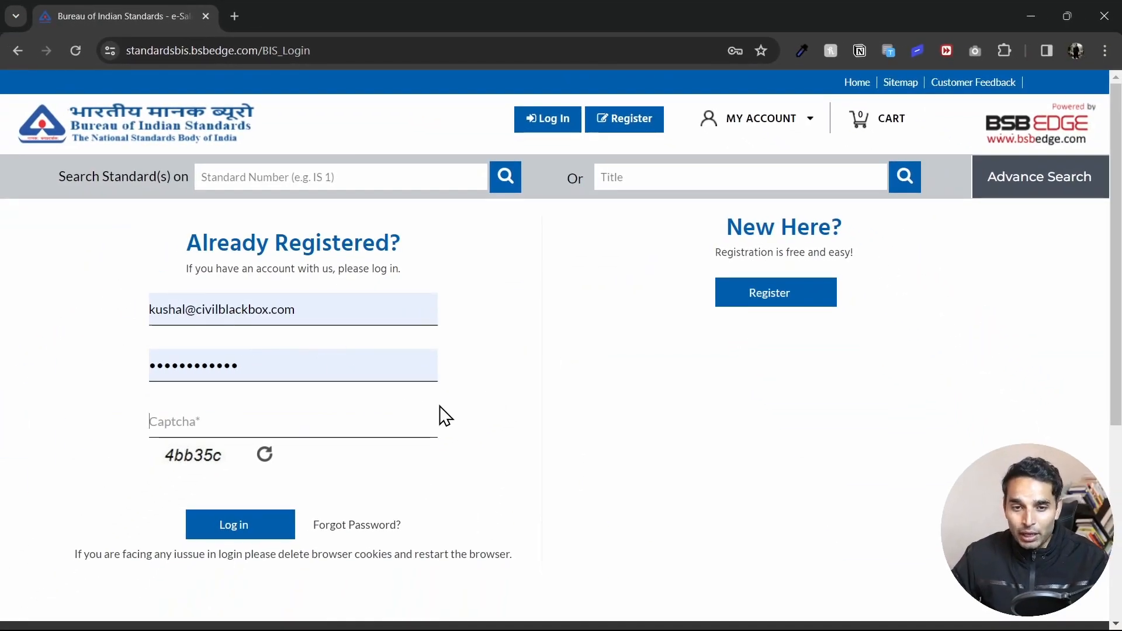
# Enter captcha 4bb35c and submit the email and password login
pyautogui.write('4')
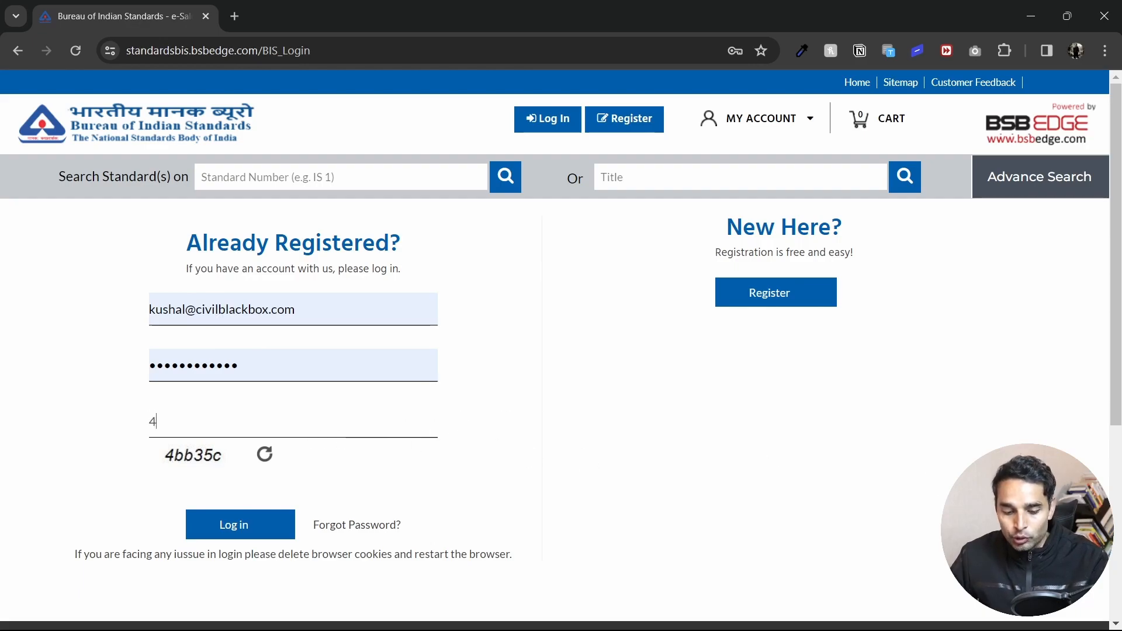
pyautogui.click(239, 525)
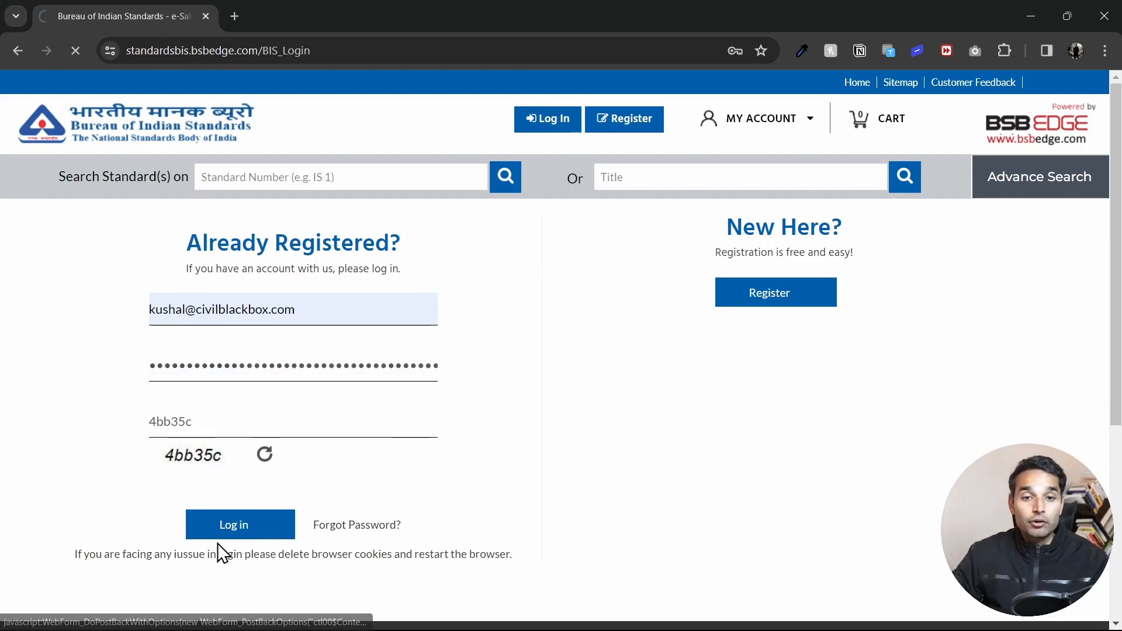
pyautogui.click(232, 523)
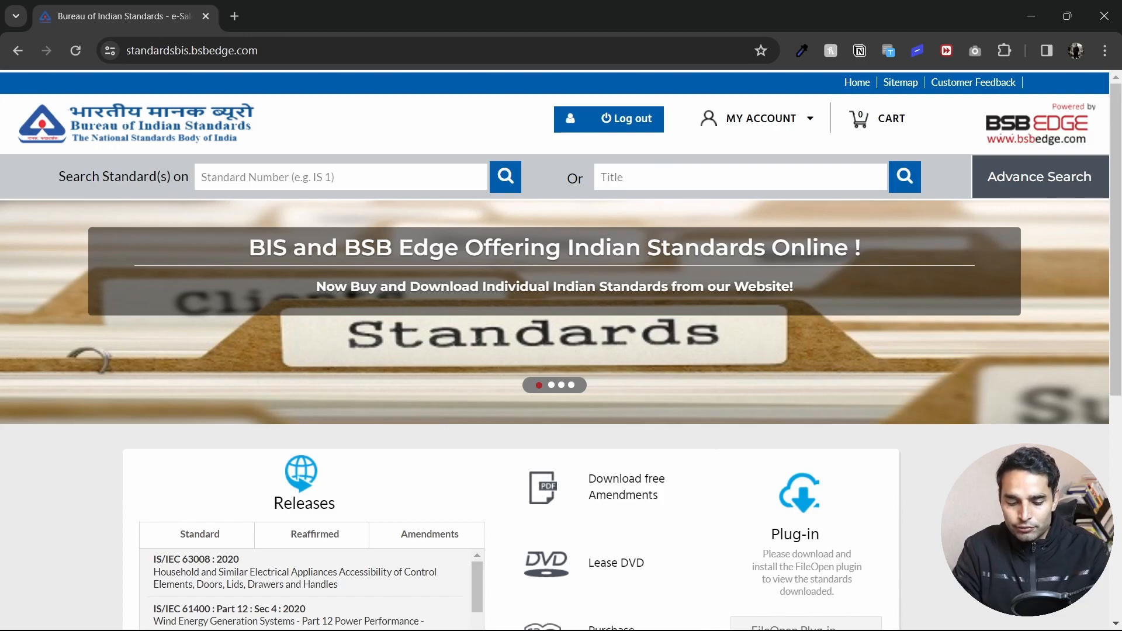
# Search the Standard Number box for 456 to list IS 456 : 2000
pyautogui.write('456')
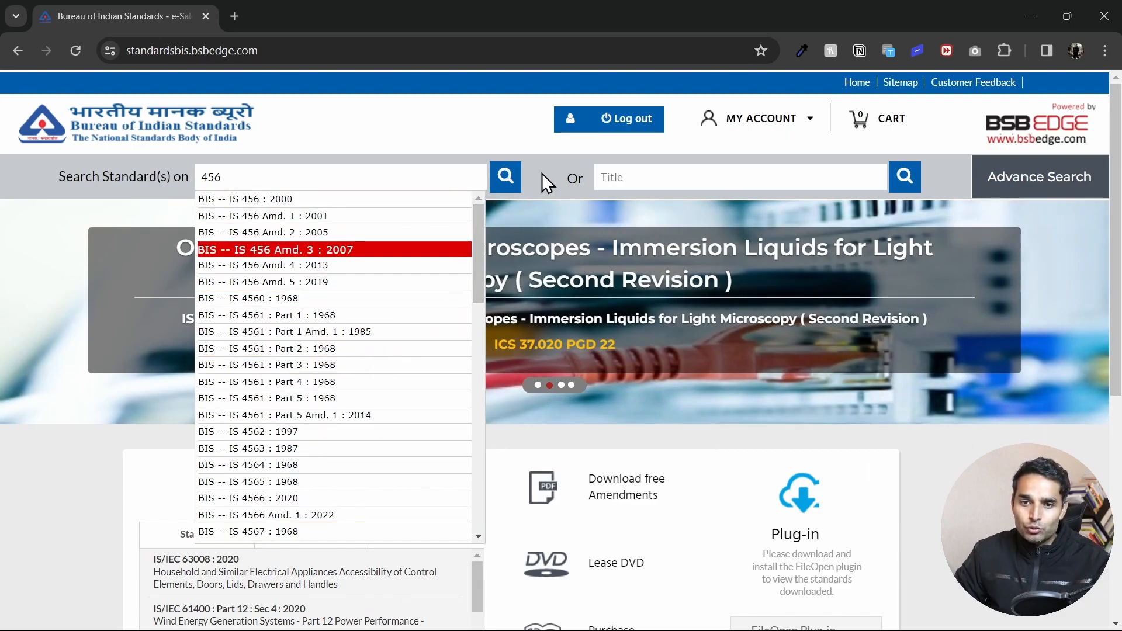
pyautogui.click(505, 176)
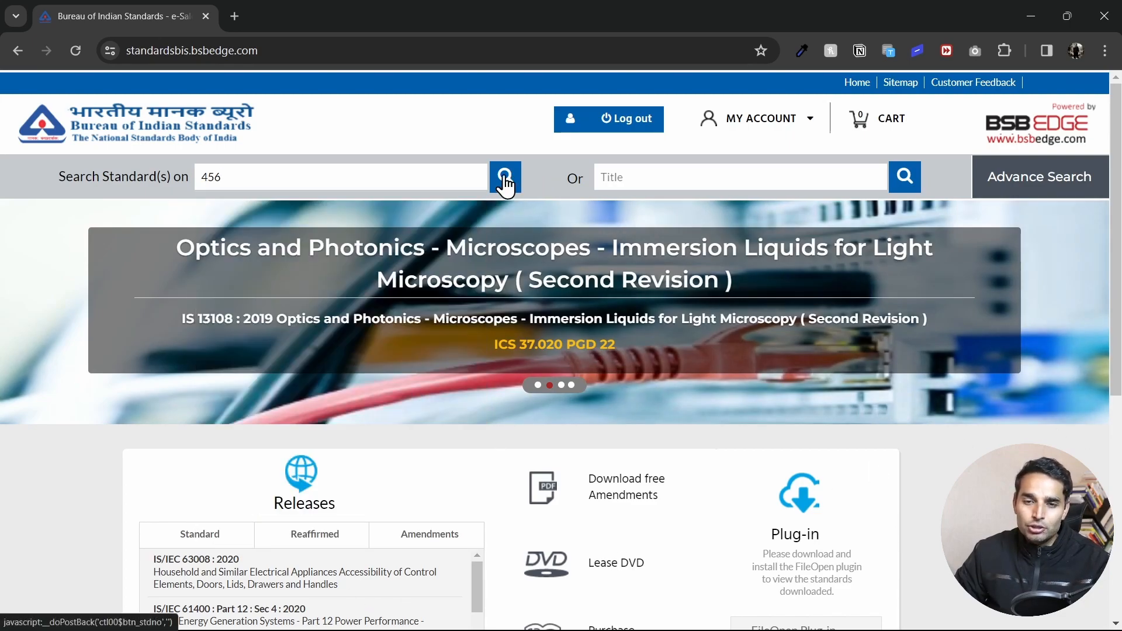
pyautogui.click(504, 176)
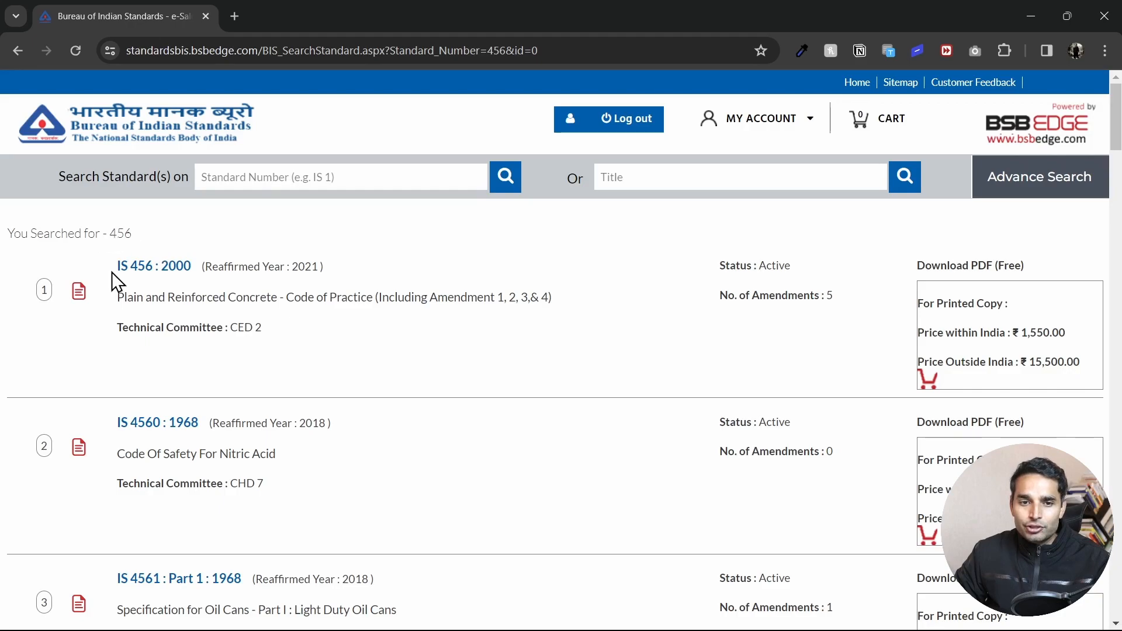
pyautogui.moveTo(140, 450)
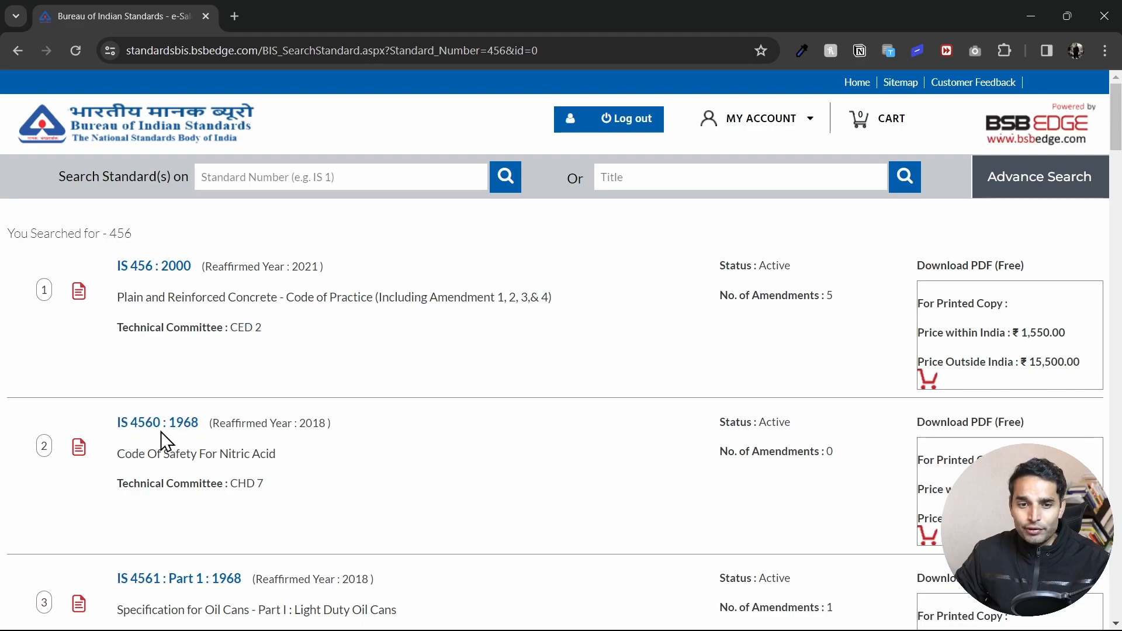
pyautogui.moveTo(127, 272)
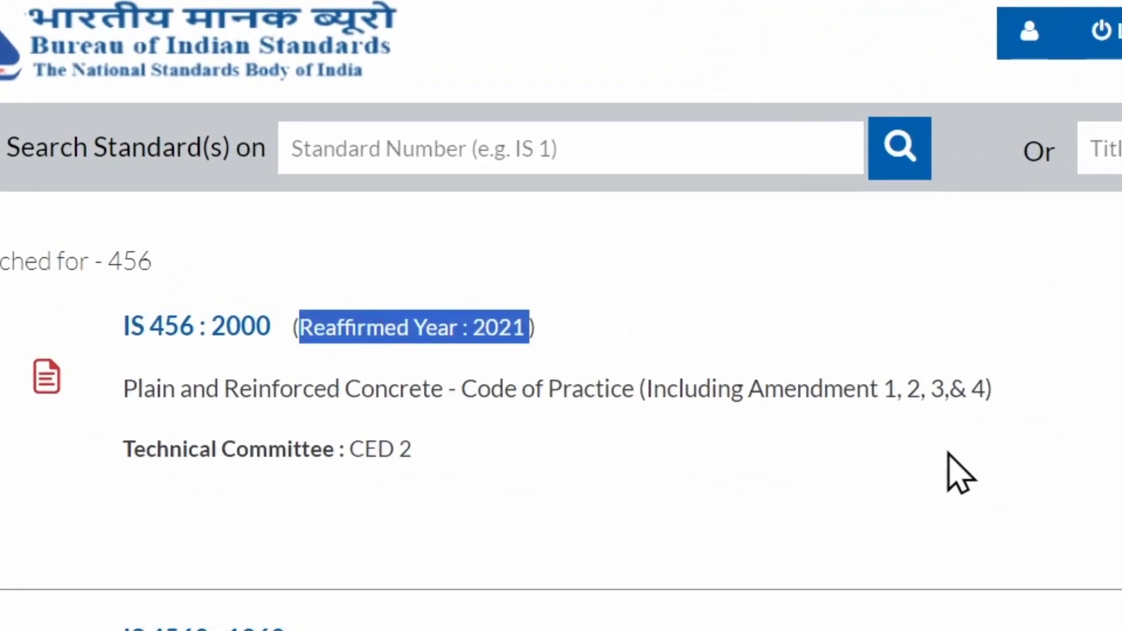
pyautogui.moveTo(507, 372)
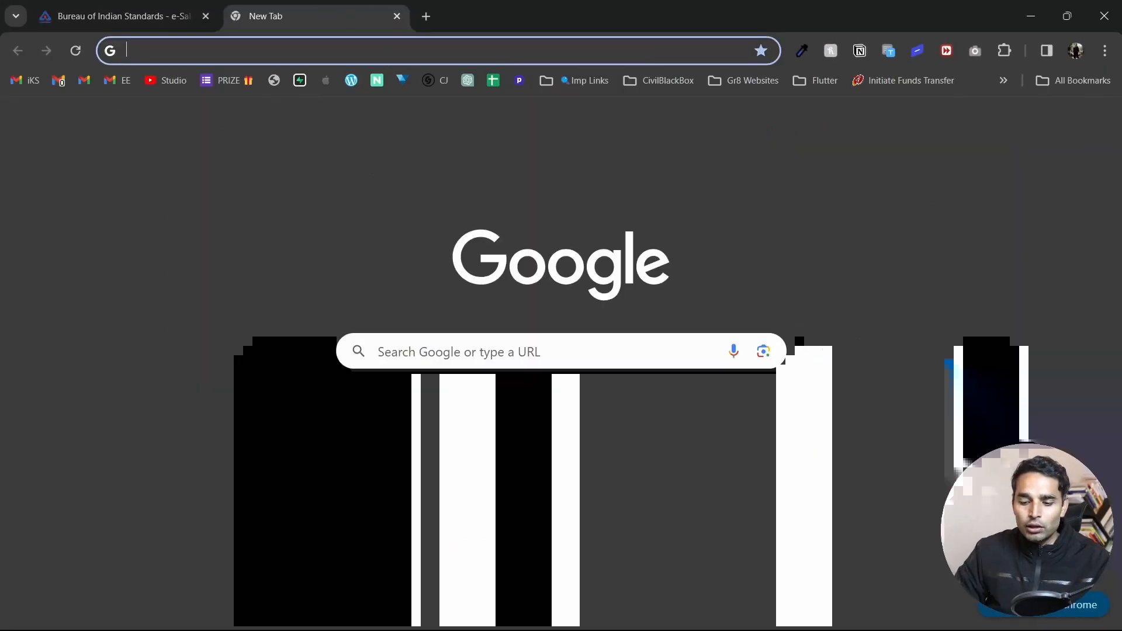
# Google 'is 456' and view the law.resource.org 2007 reprint PDF
pyautogui.write('is 4')
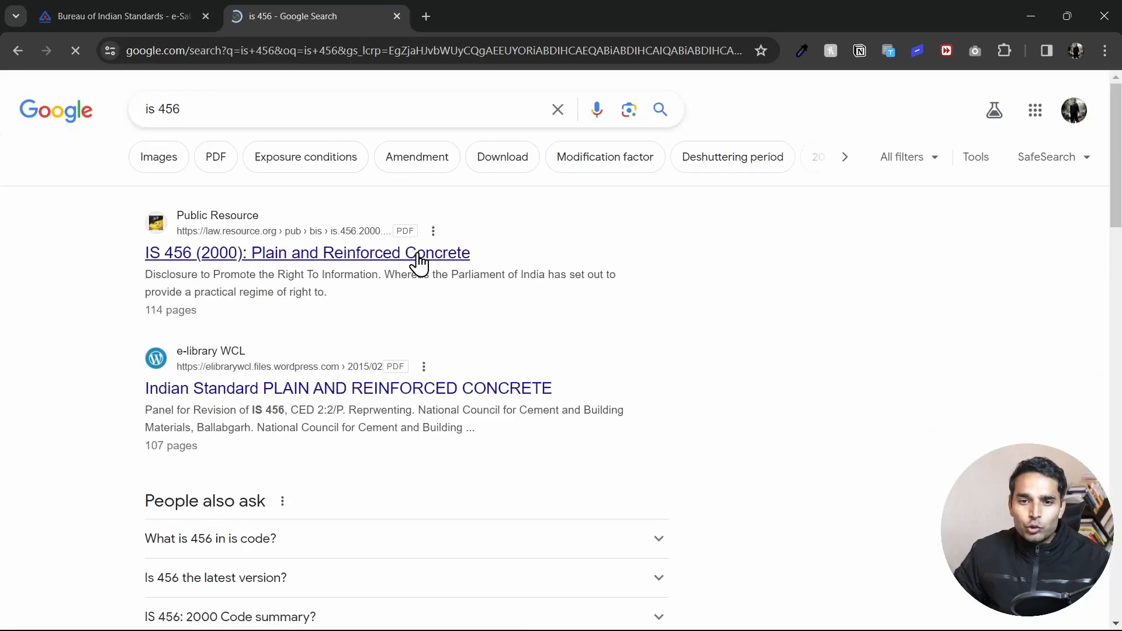
pyautogui.click(306, 252)
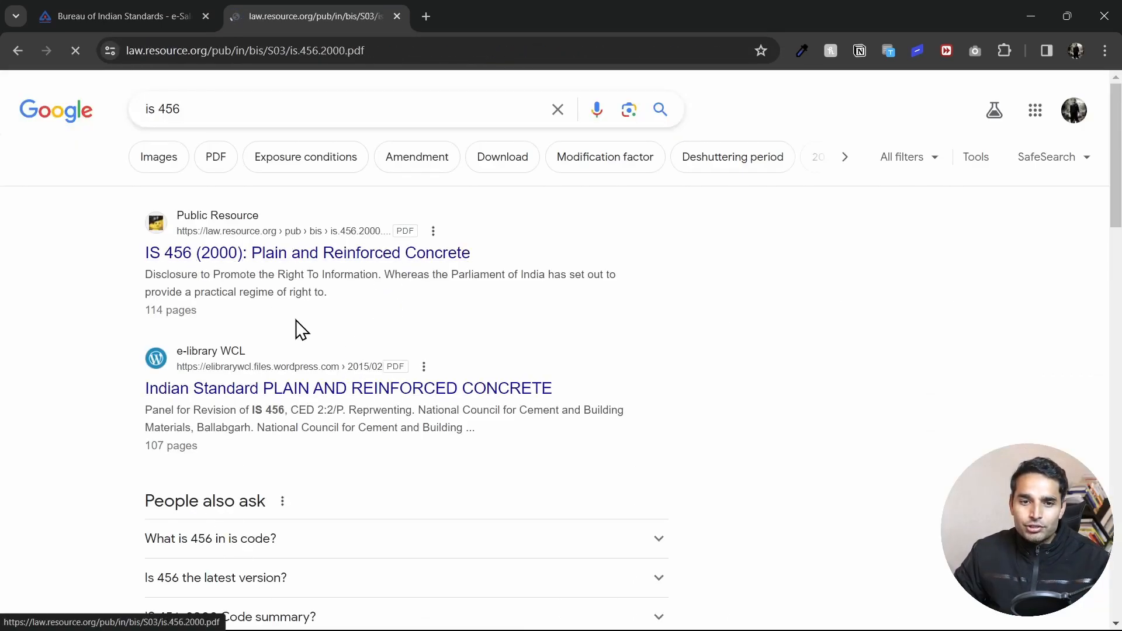
pyautogui.click(307, 252)
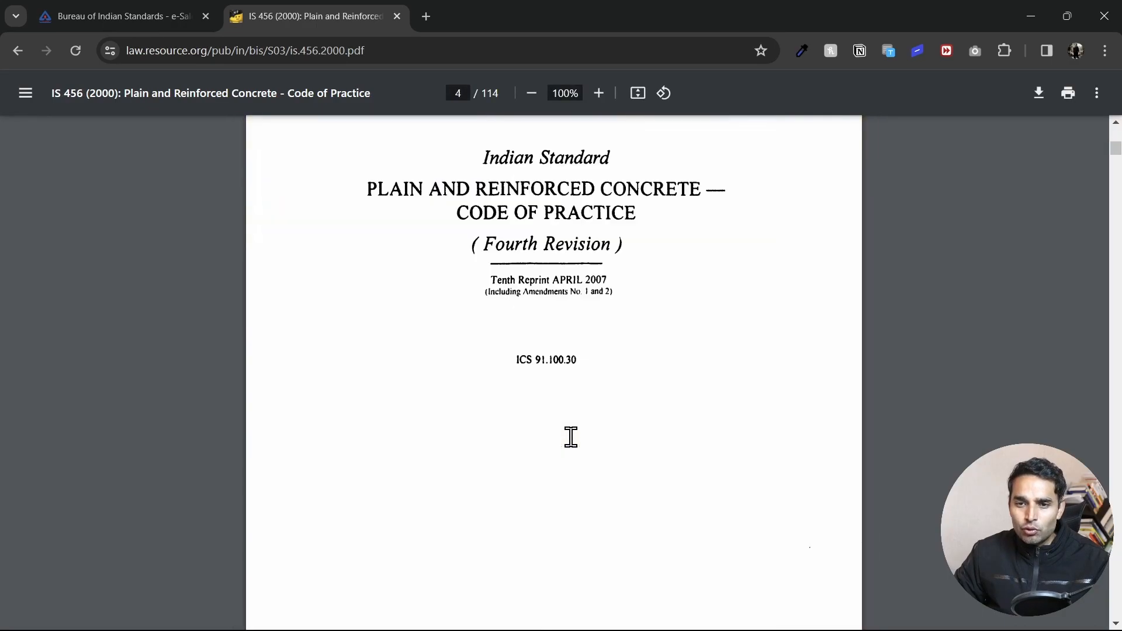
pyautogui.scroll(-3)
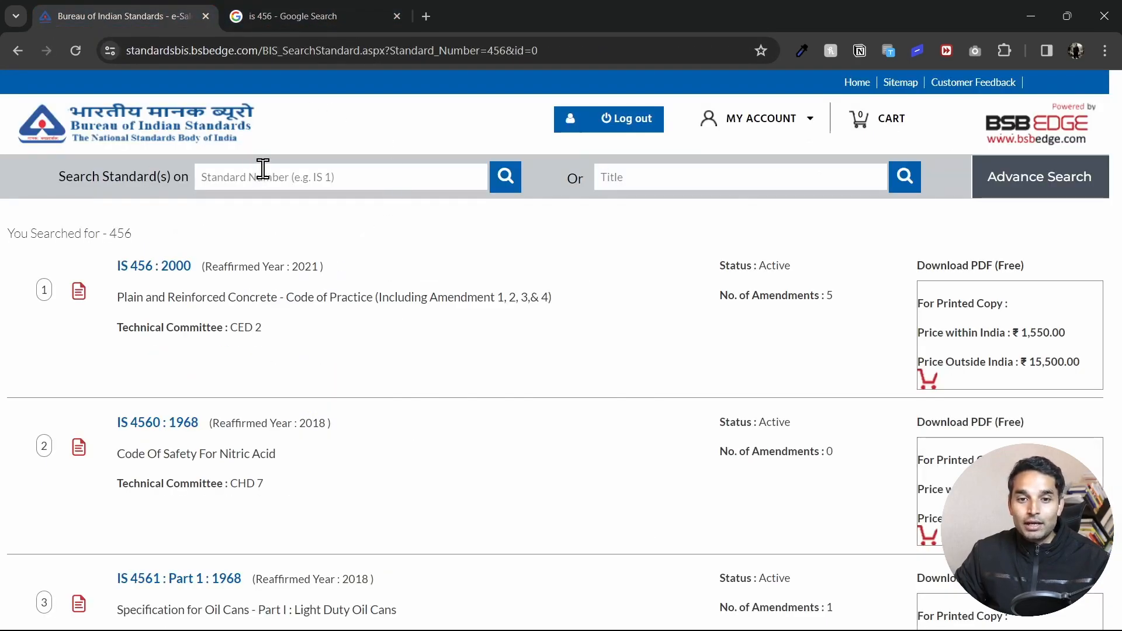
pyautogui.moveTo(313, 210)
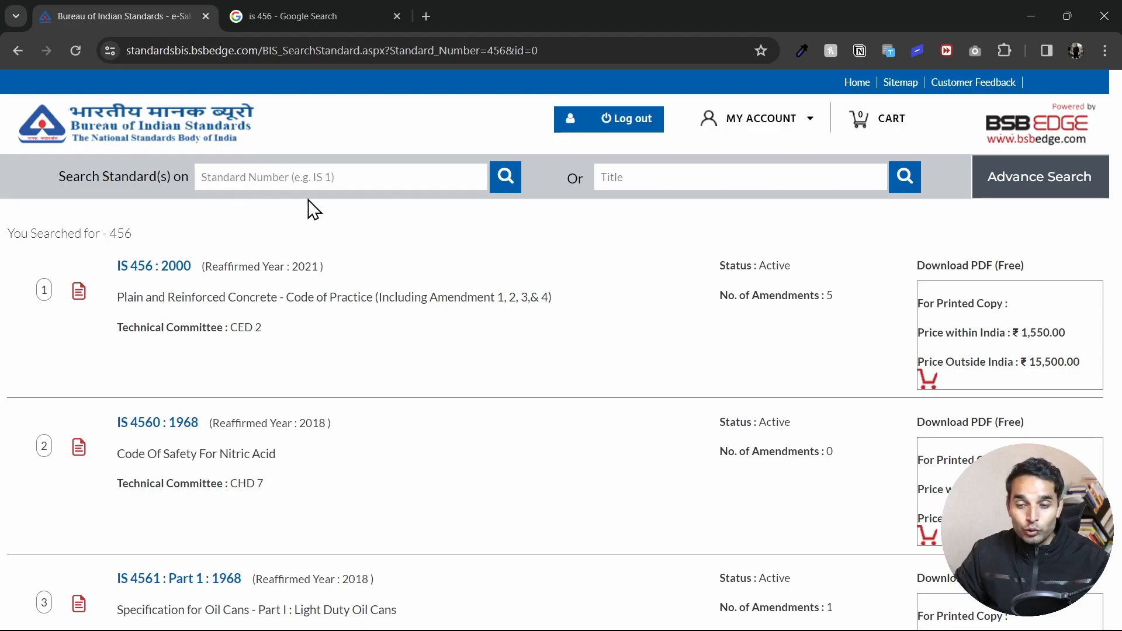
pyautogui.moveTo(125, 271)
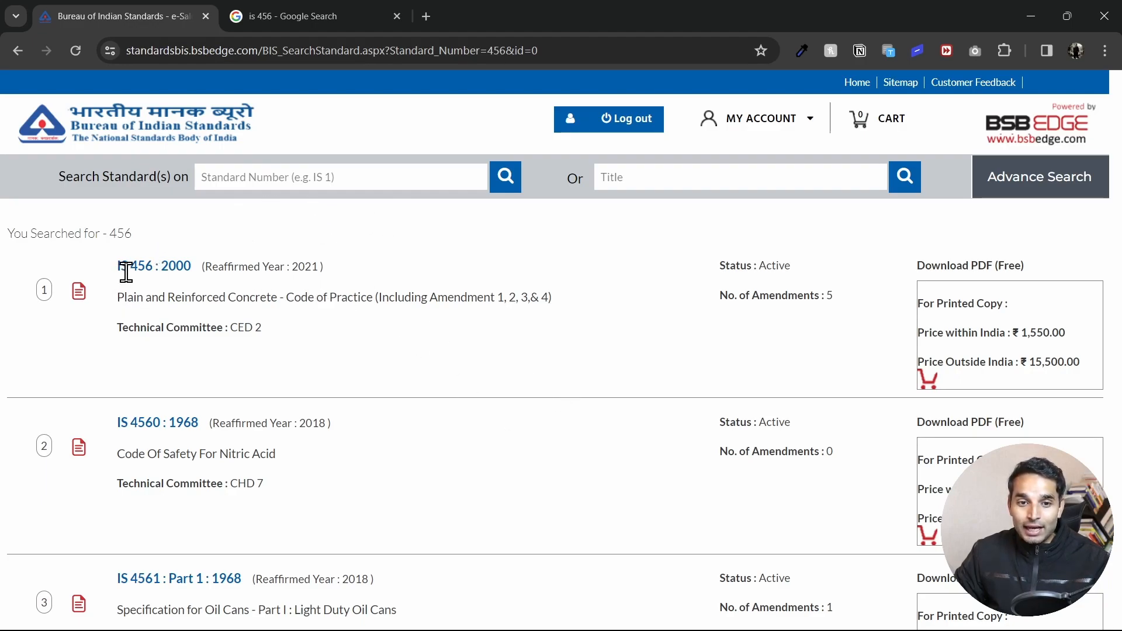
pyautogui.moveTo(395, 278)
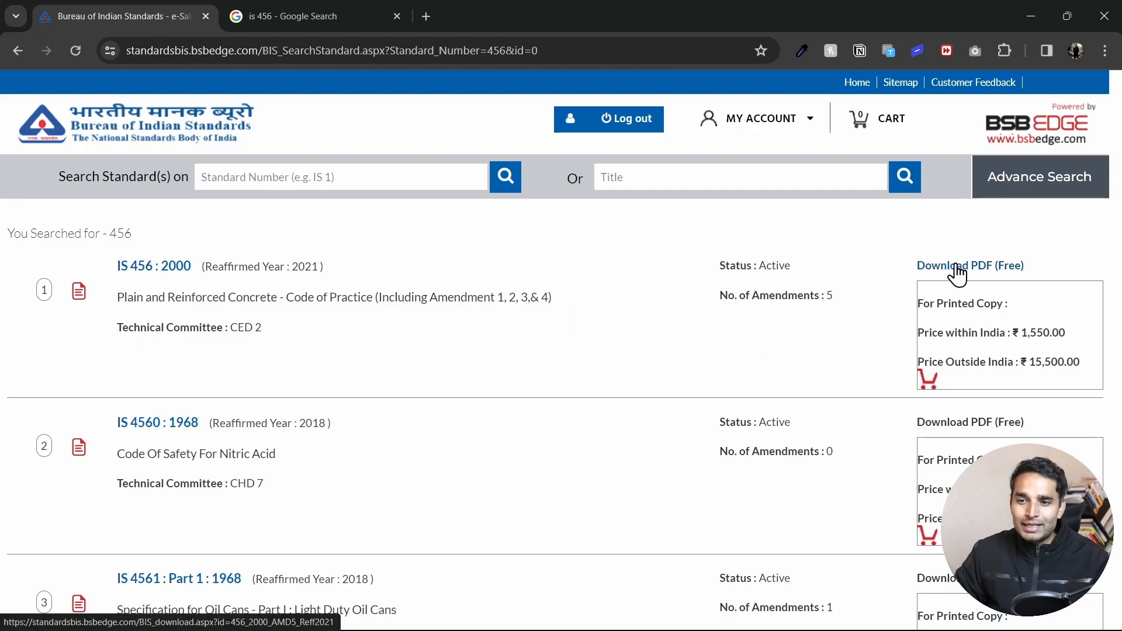
# Download the free IS 456 : 2000 PDF and open 456_2000_AMD5_Reff2021.pdf
pyautogui.click(969, 265)
pyautogui.write('f16af047')
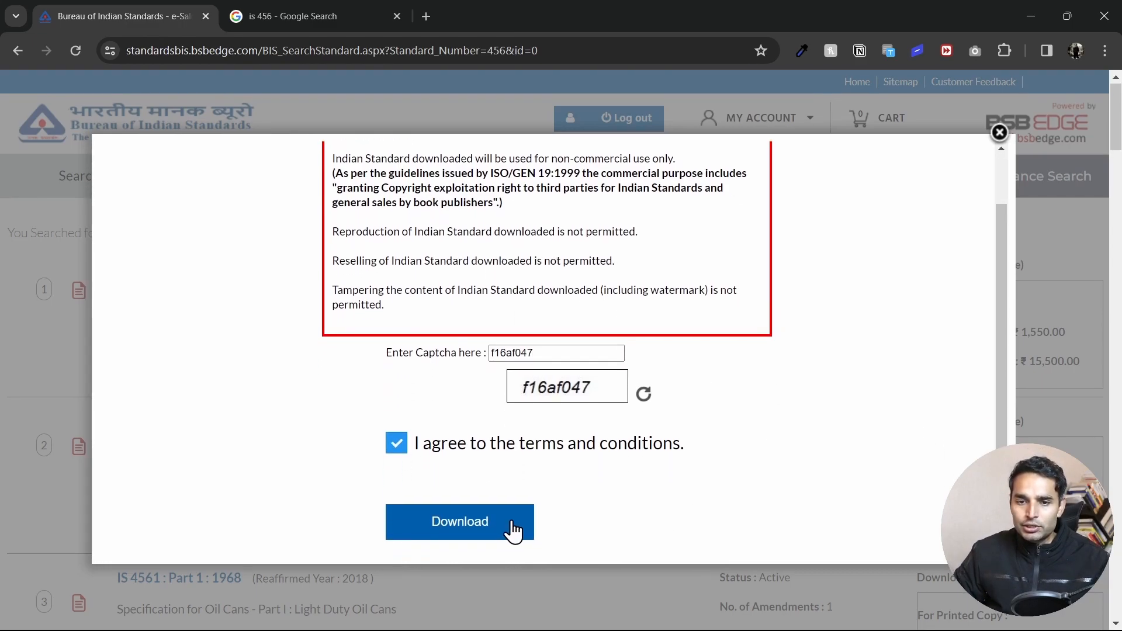
pyautogui.click(459, 521)
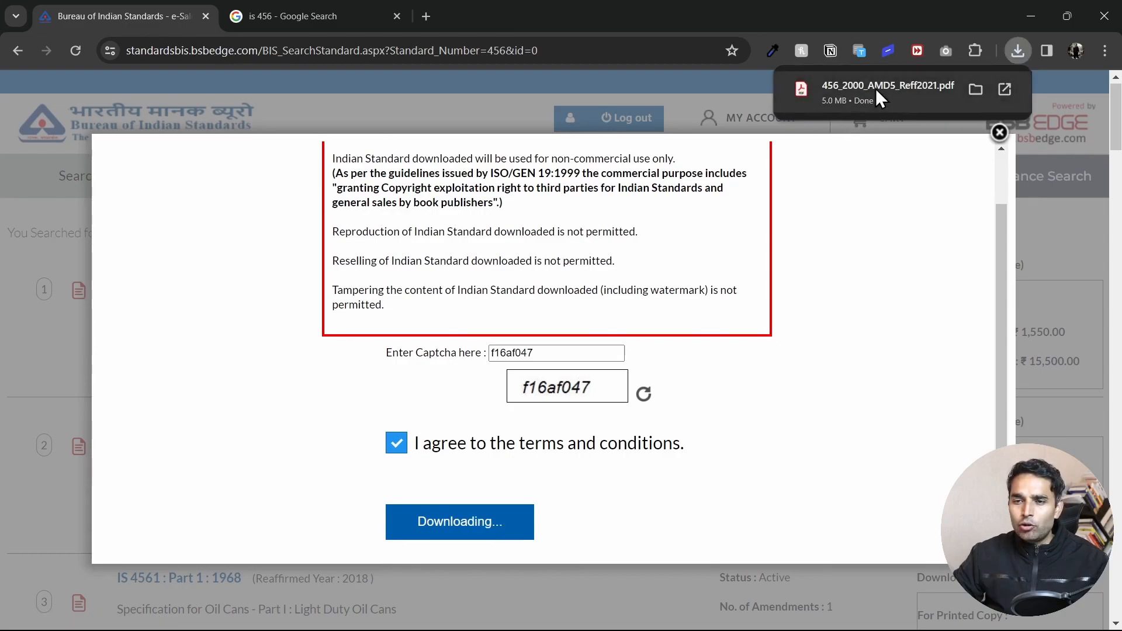
pyautogui.click(887, 86)
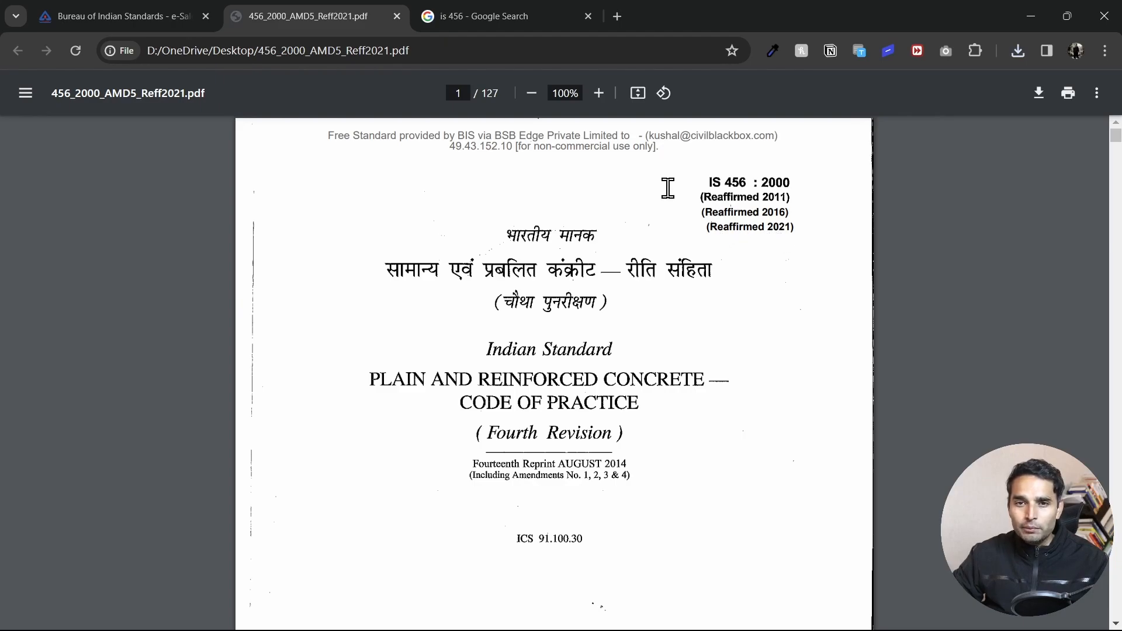
# Compare reaffirmation years in the official and law.resource.org IS 456 PDFs, then return to results
pyautogui.click(506, 16)
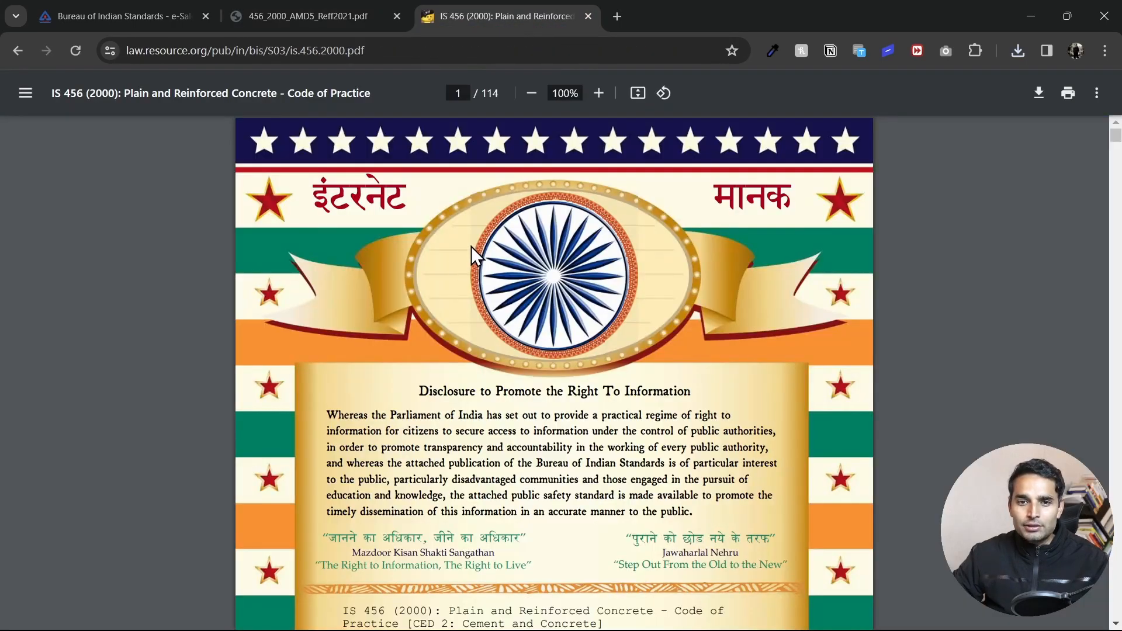
pyautogui.scroll(-3)
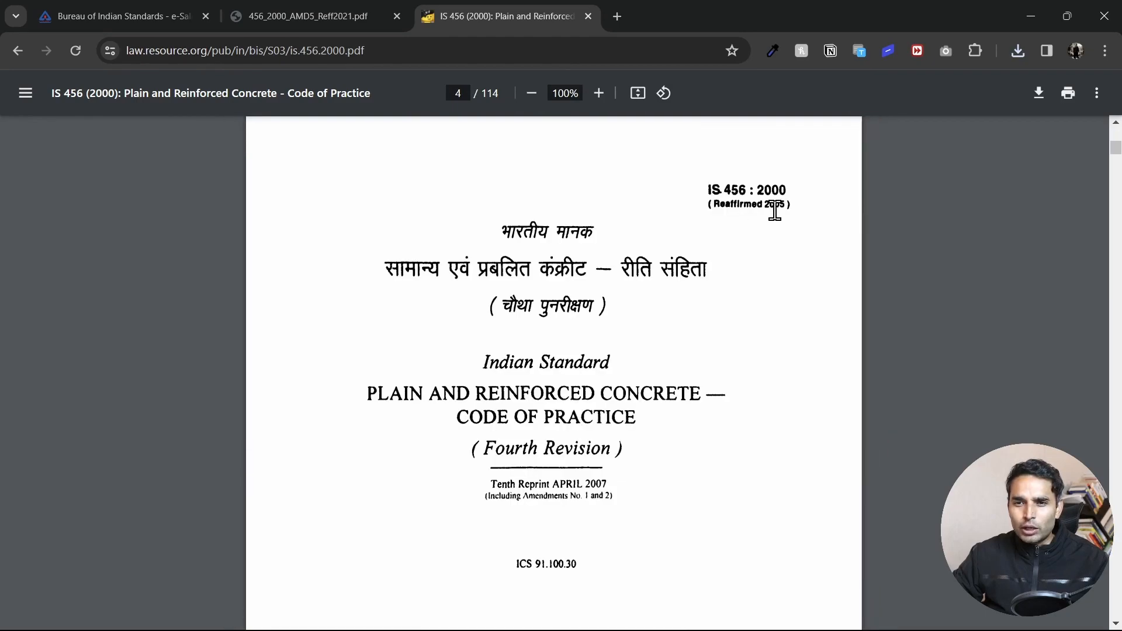
pyautogui.click(302, 15)
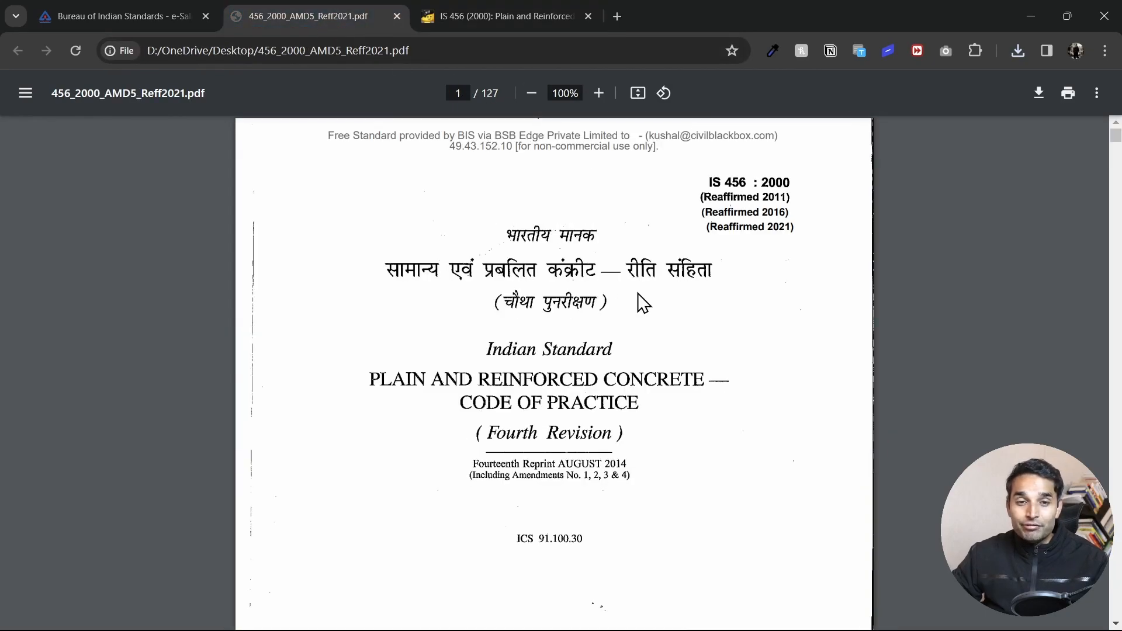
pyautogui.moveTo(259, 162)
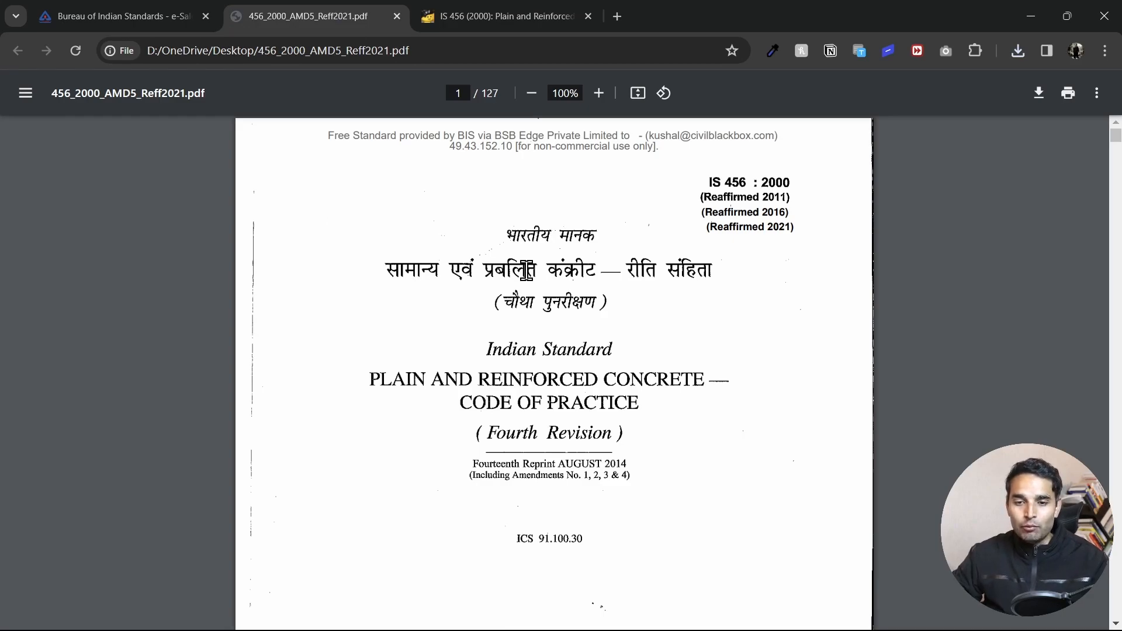
pyautogui.click(118, 16)
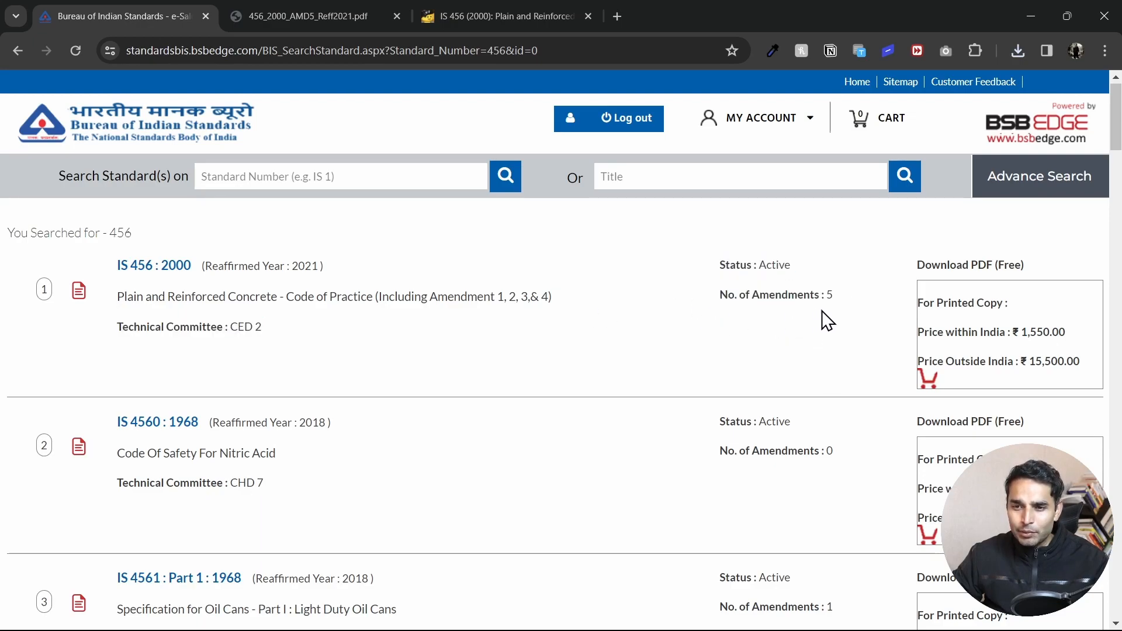
pyautogui.moveTo(829, 297)
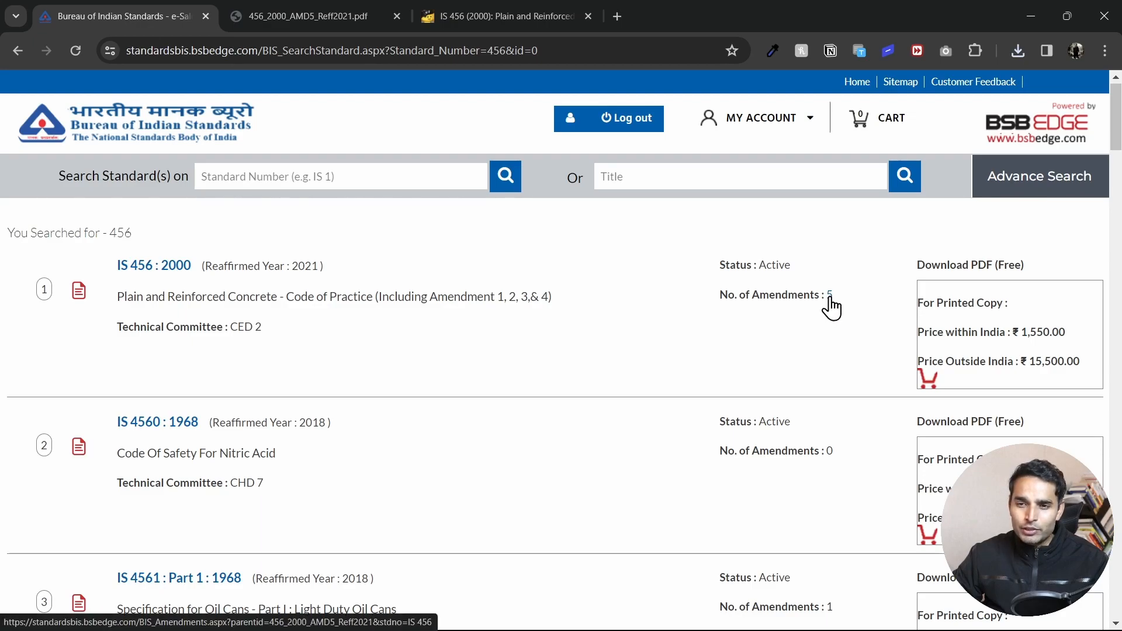
# Open the IS 456 amendments list, led by Amendment No. 5 of 2019
pyautogui.click(829, 294)
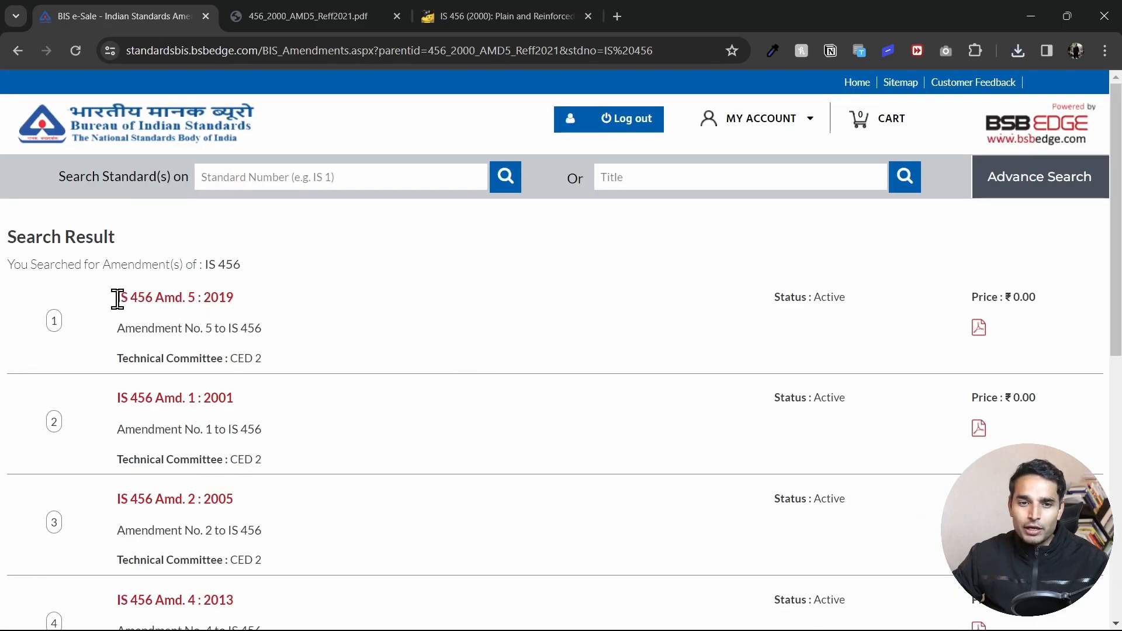
pyautogui.moveTo(319, 356)
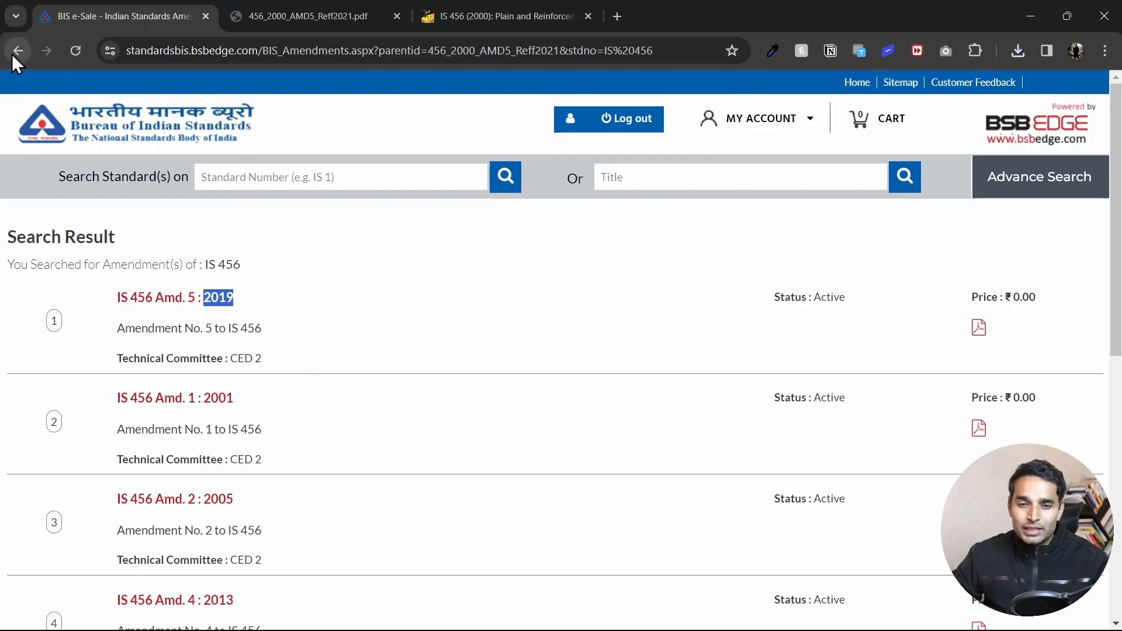
pyautogui.moveTo(246, 329)
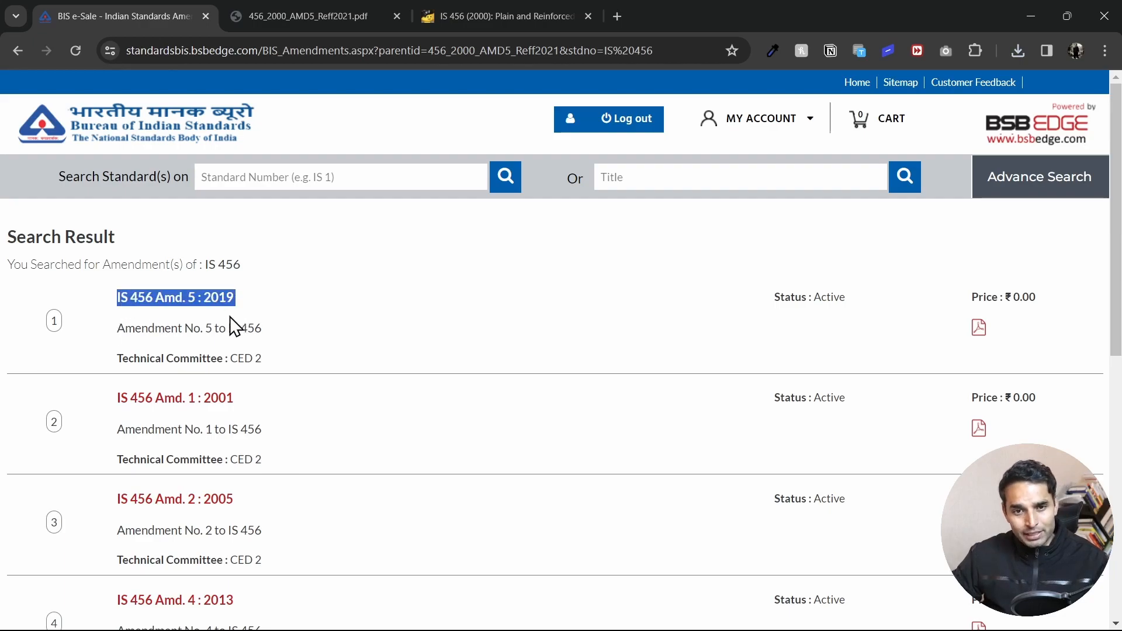
pyautogui.moveTo(299, 326)
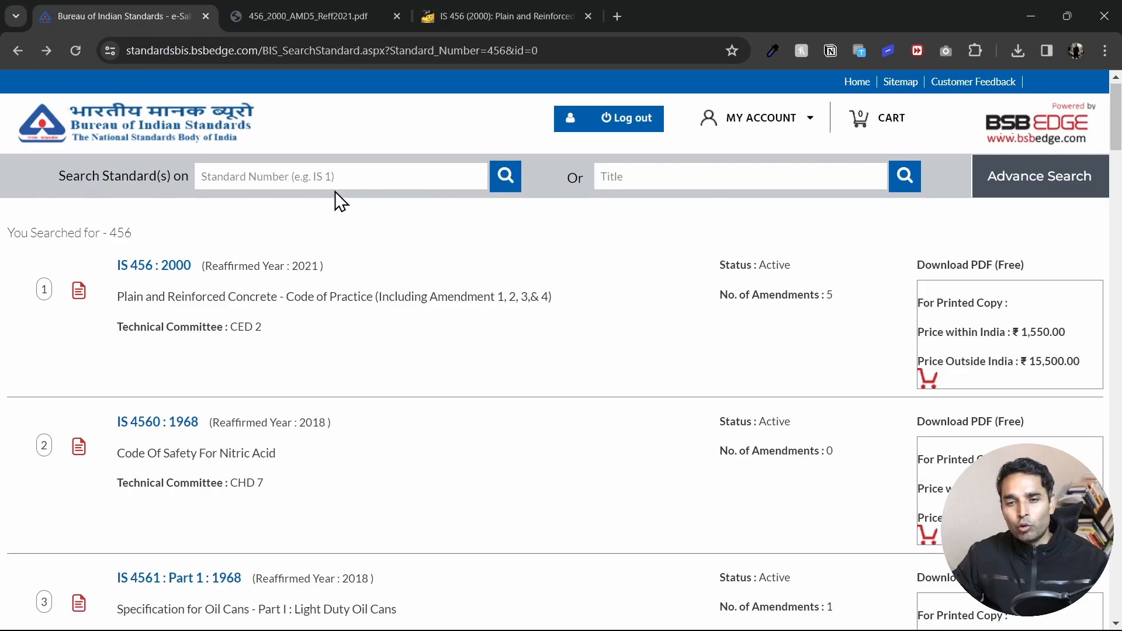
pyautogui.moveTo(399, 316)
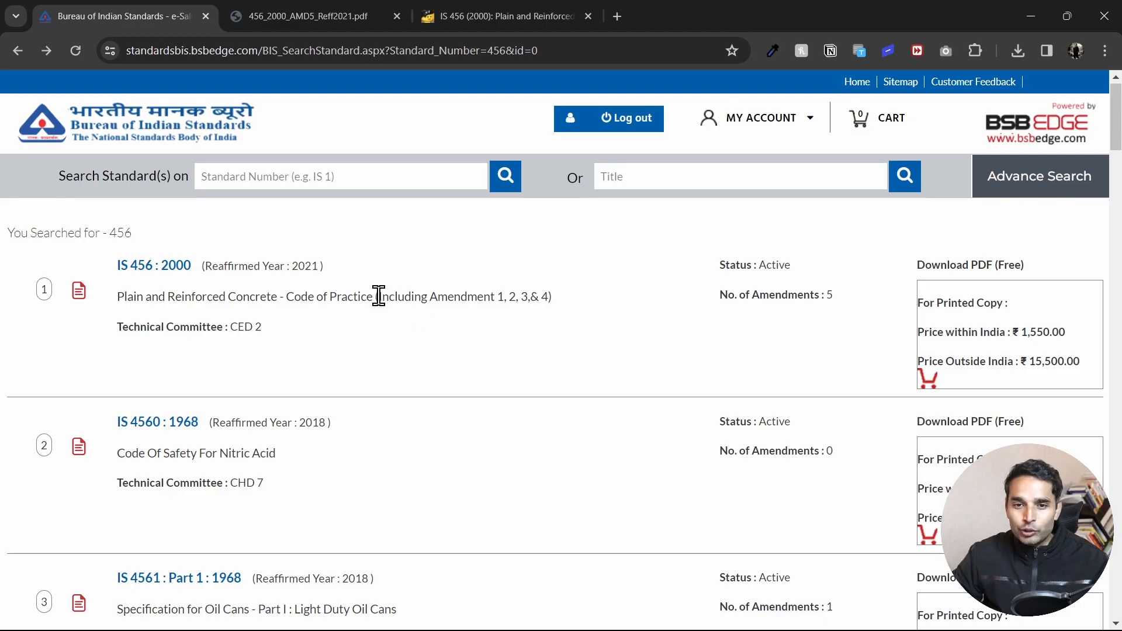
pyautogui.moveTo(376, 296); pyautogui.dragTo(547, 296)
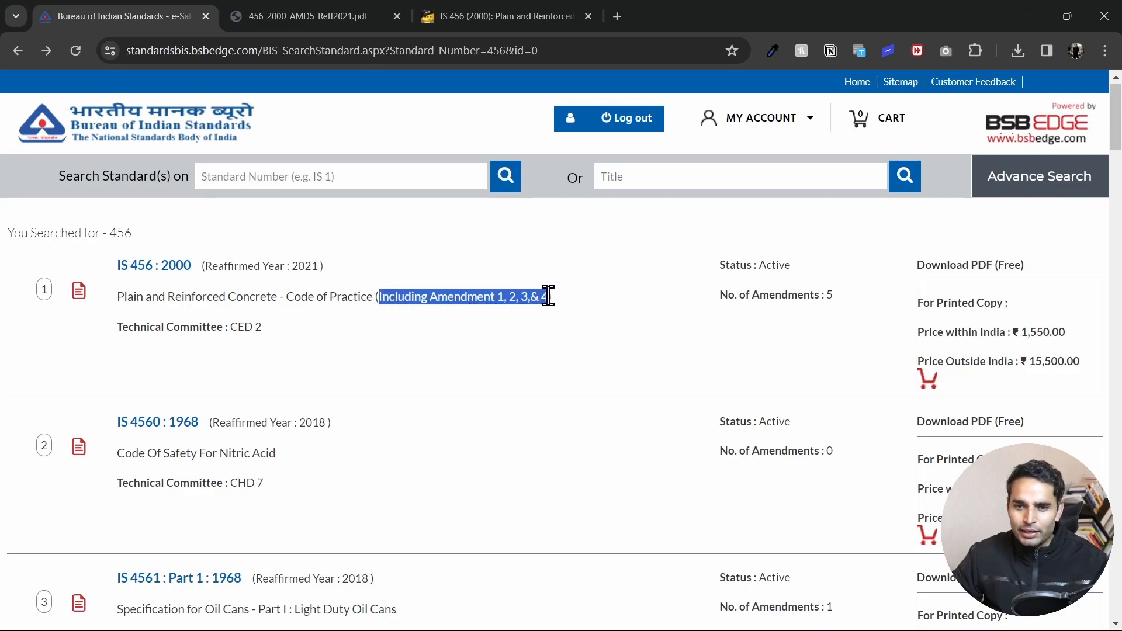
pyautogui.click(446, 296)
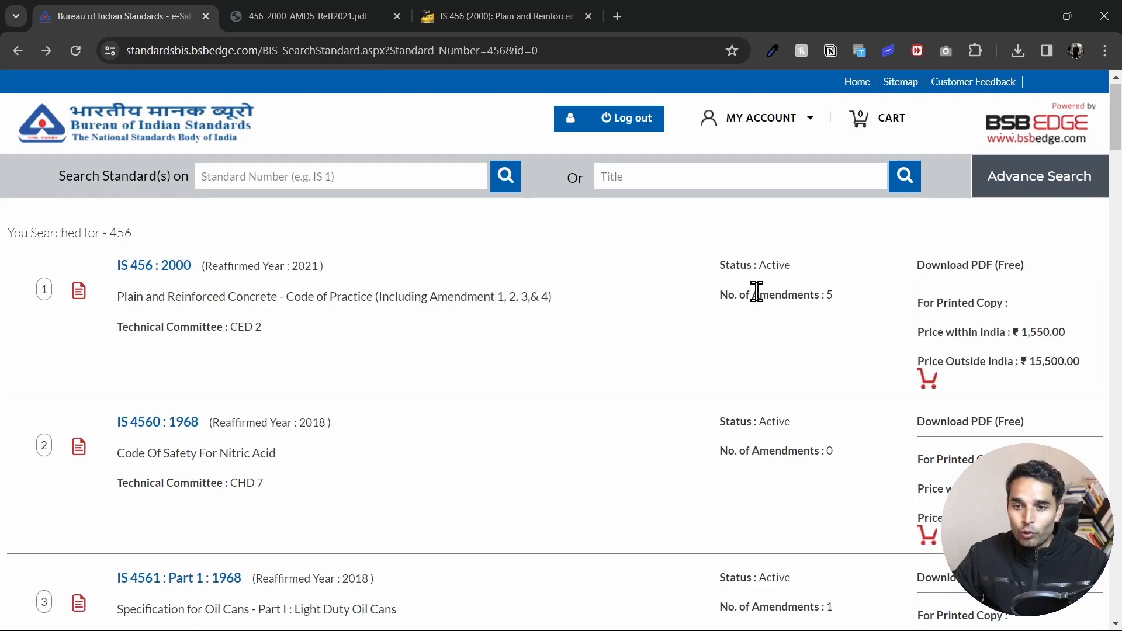
pyautogui.click(829, 294)
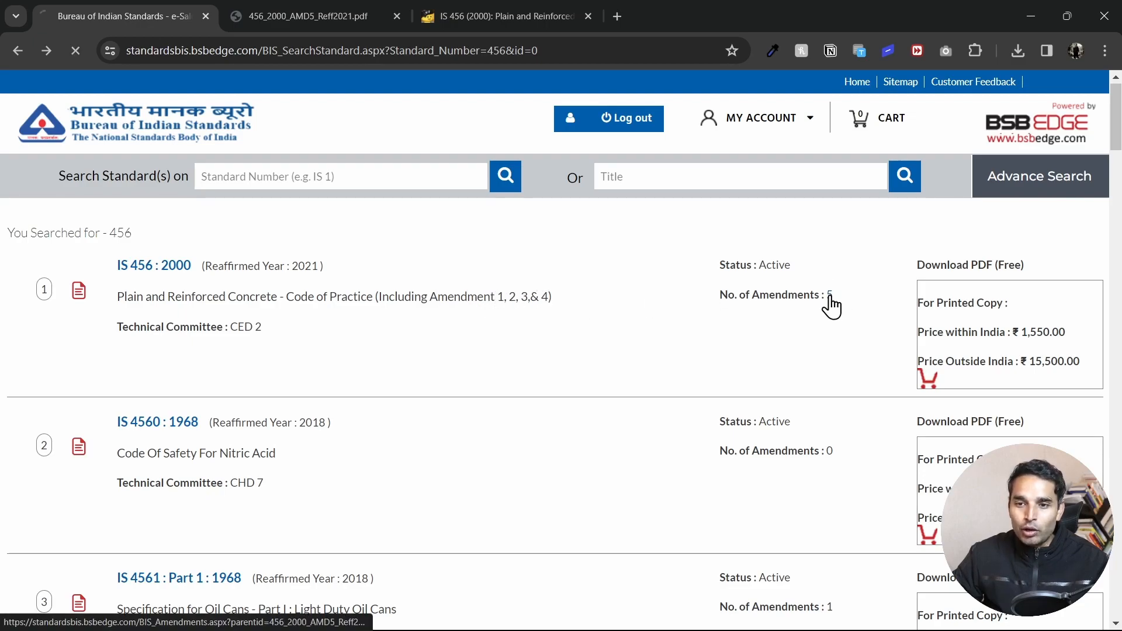
pyautogui.click(829, 294)
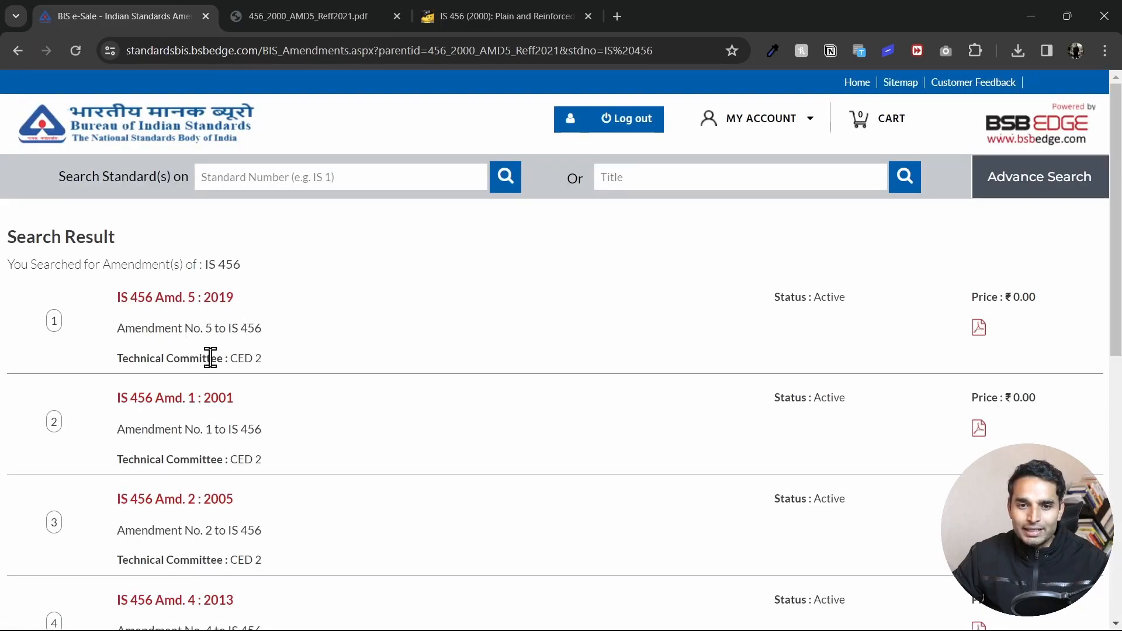
pyautogui.moveTo(394, 382)
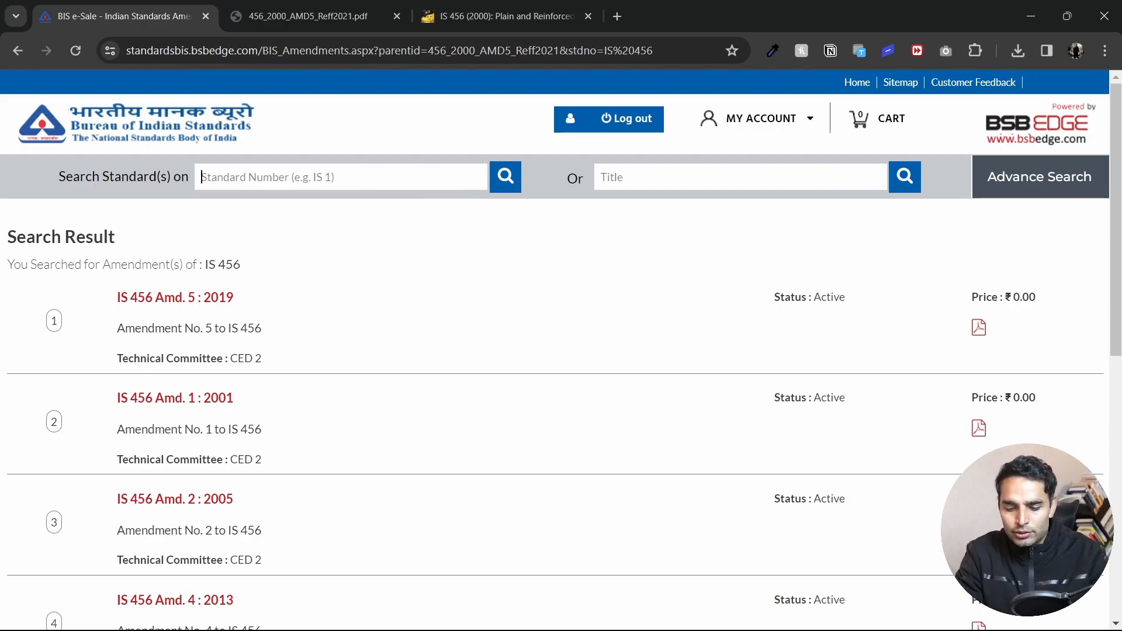
# Search BIS e-Sale for standard number 1893 and highlight IS 1893 : 1984
pyautogui.write('1893')
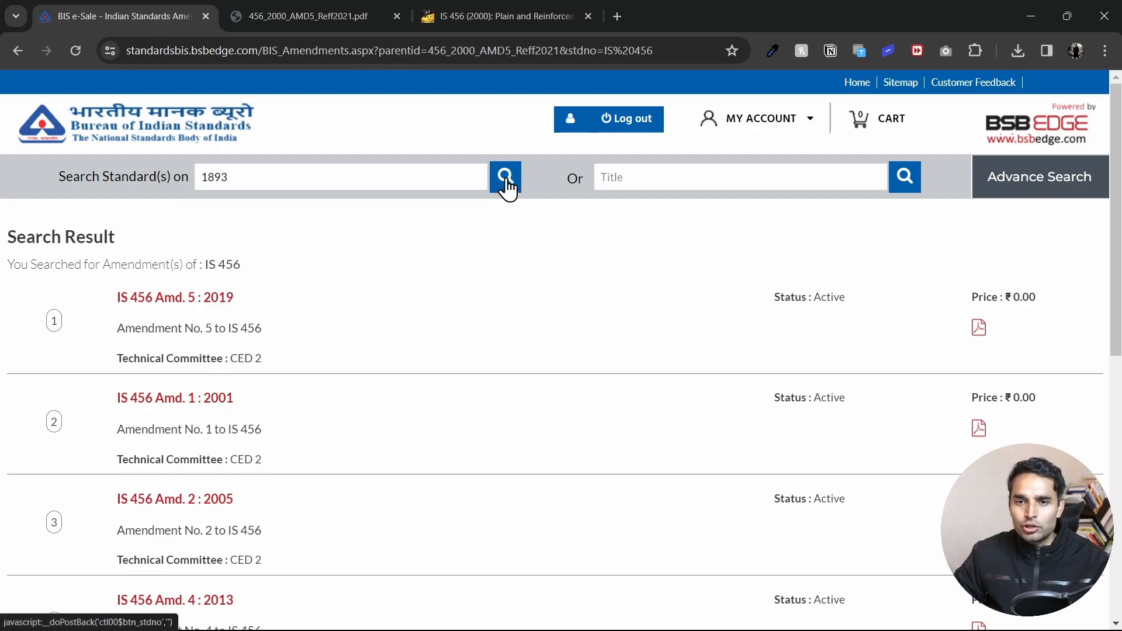
pyautogui.click(505, 176)
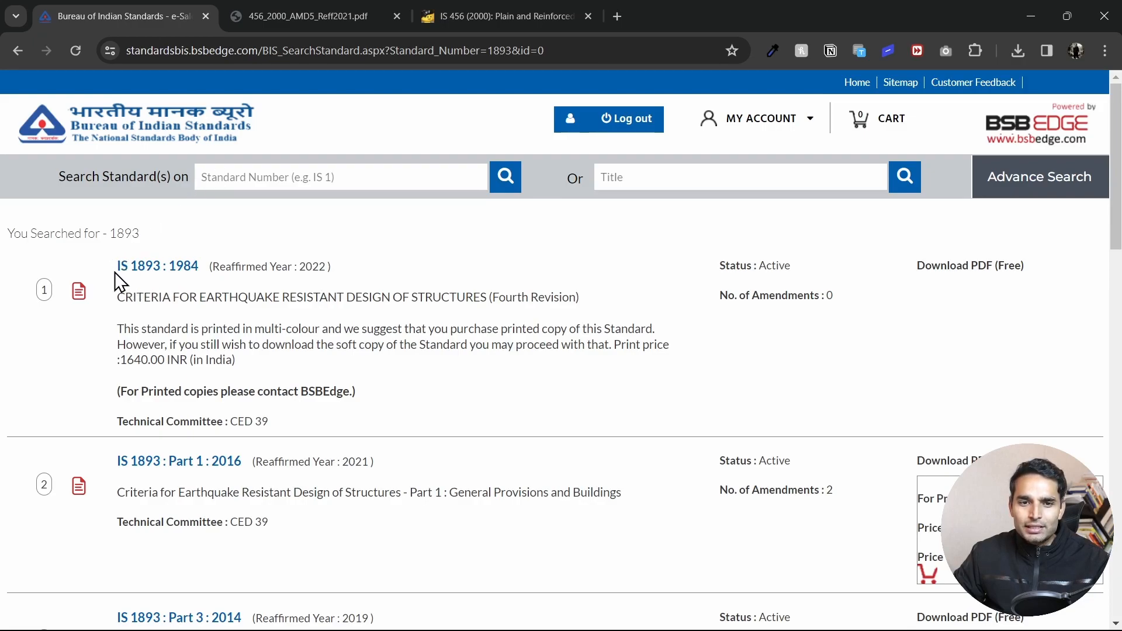
pyautogui.doubleClick(156, 265)
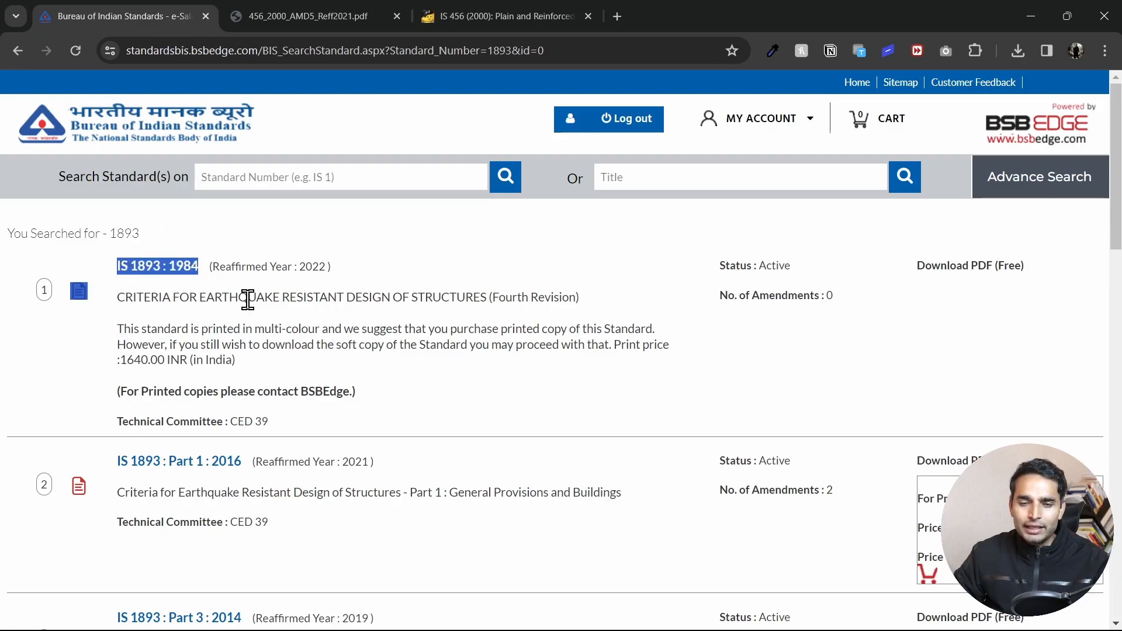
# Scroll the 1893 results to the IS 1893 : Part 1 : 2016 listing, reaffirmed 2021
pyautogui.scroll(-3)
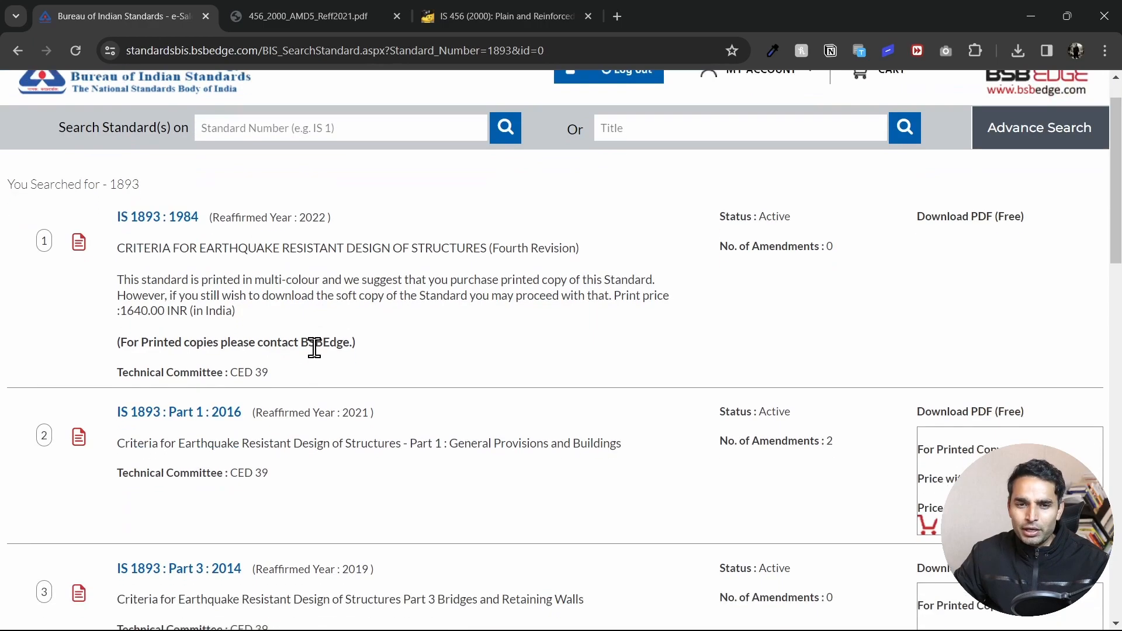
pyautogui.scroll(-3)
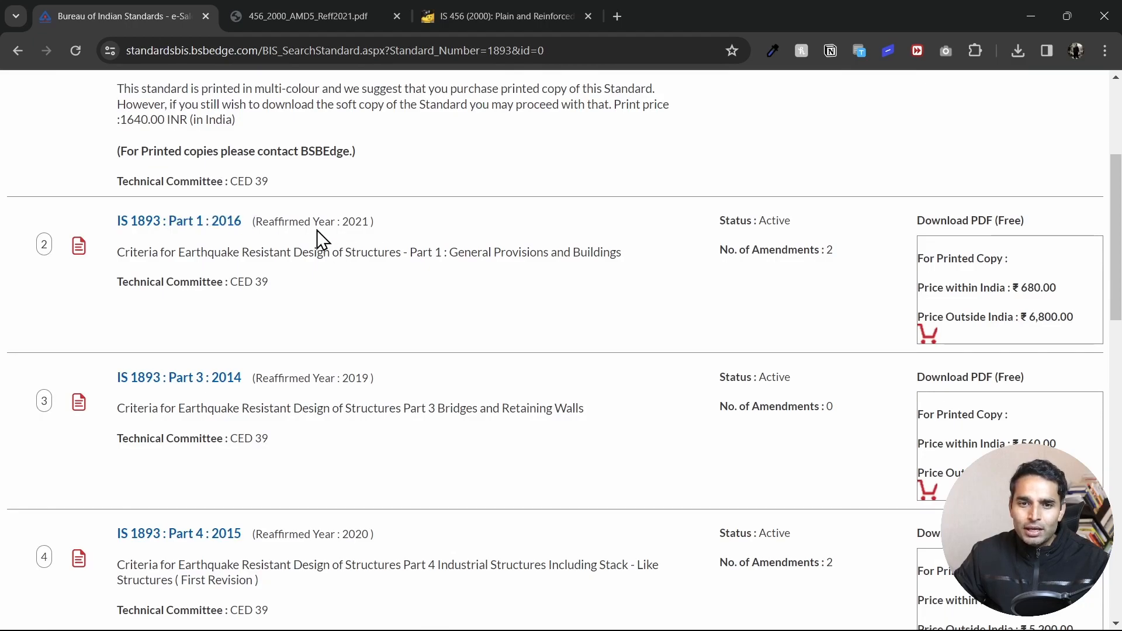
pyautogui.doubleClick(354, 221)
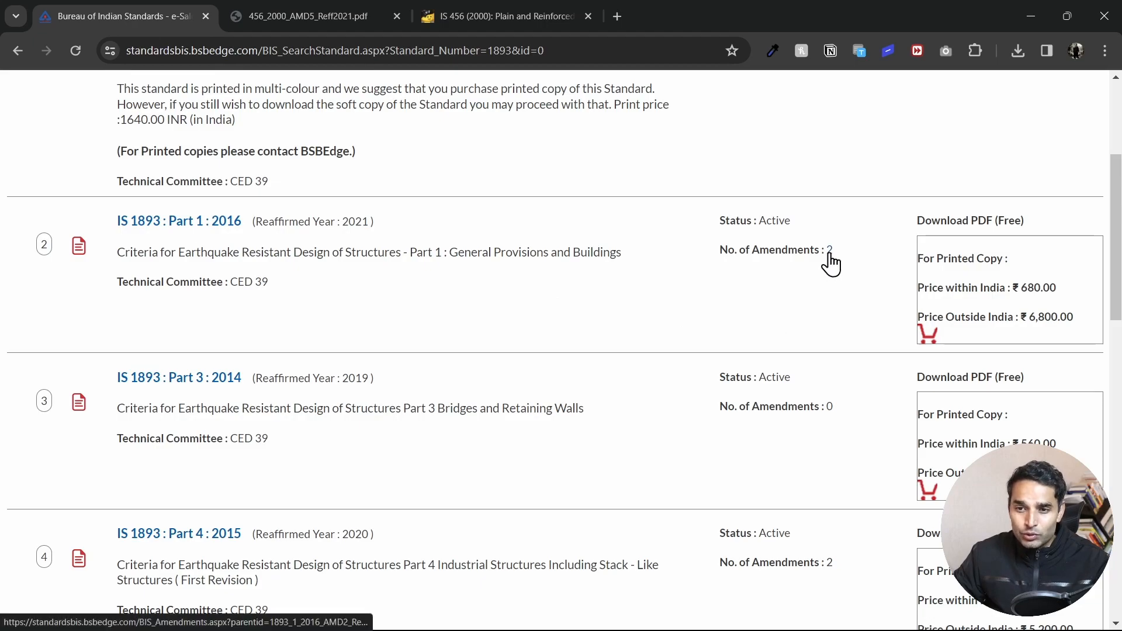
pyautogui.click(828, 249)
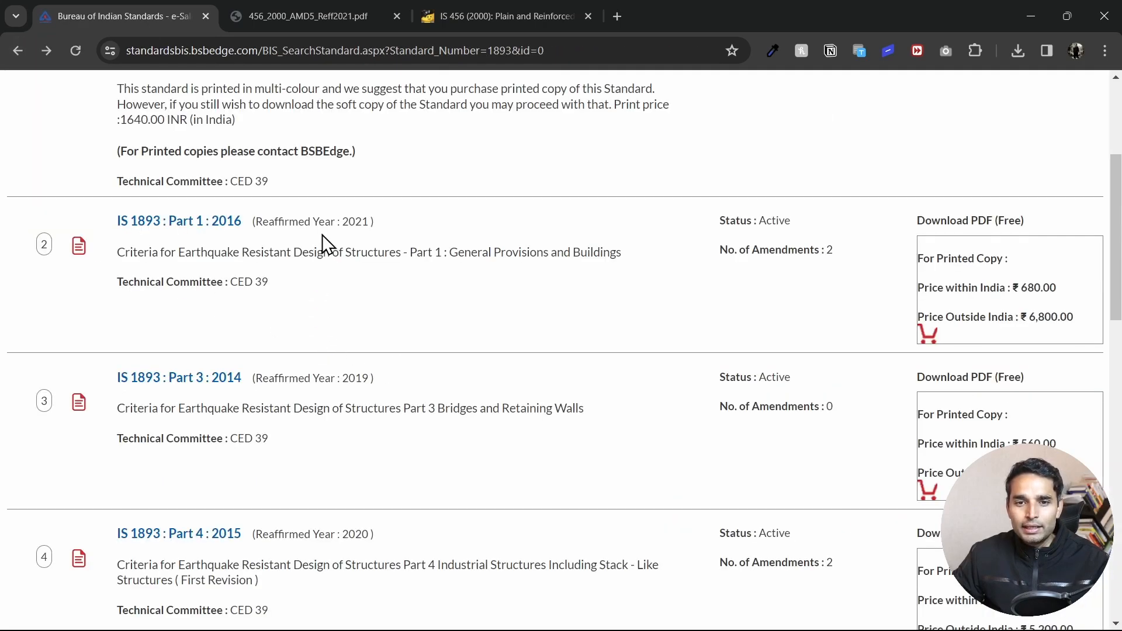
pyautogui.moveTo(393, 271)
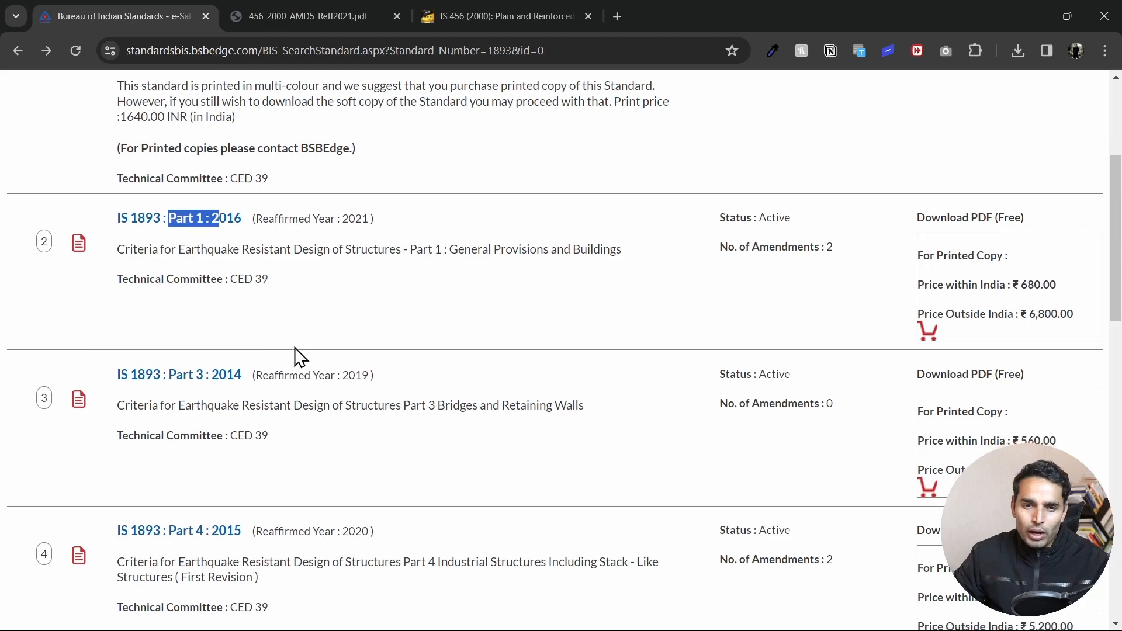
pyautogui.scroll(-3)
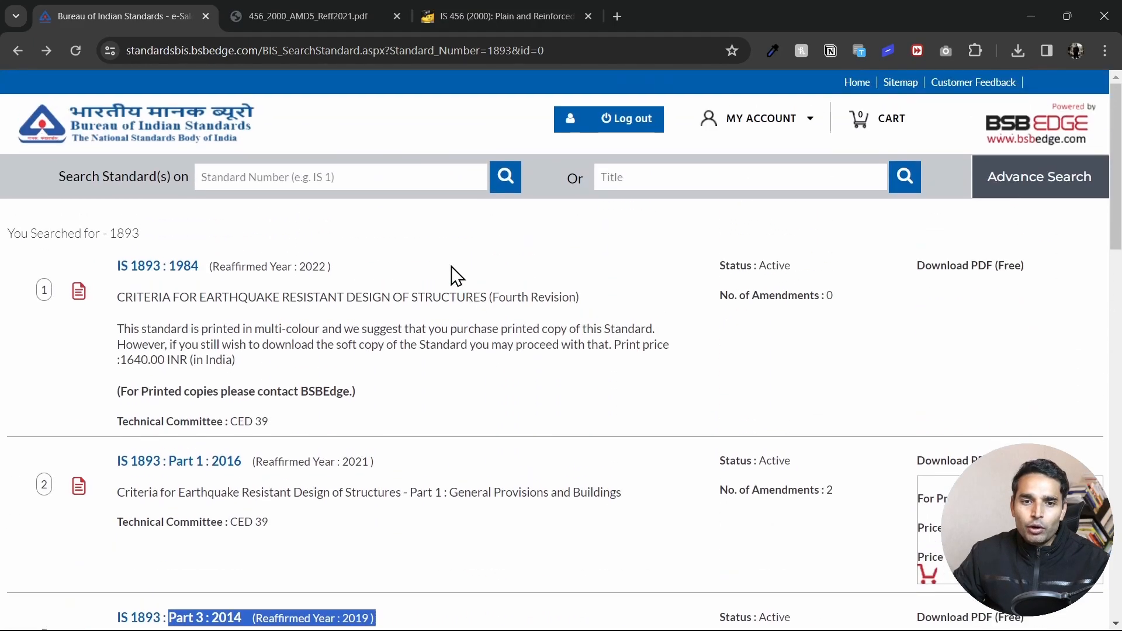
pyautogui.scroll(-3)
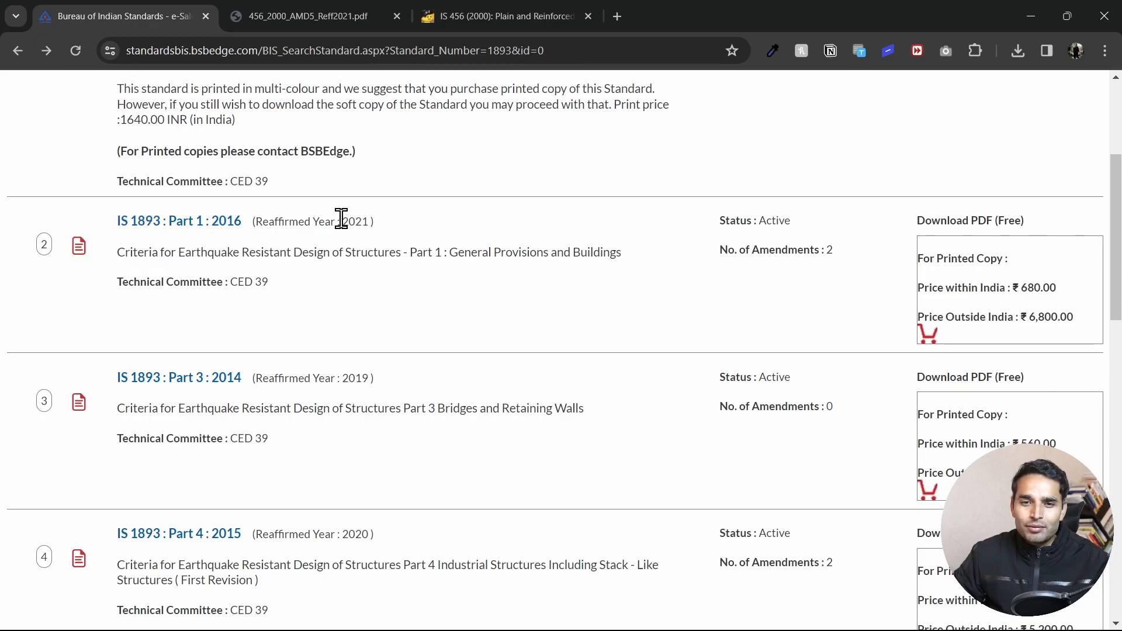
pyautogui.moveTo(378, 227)
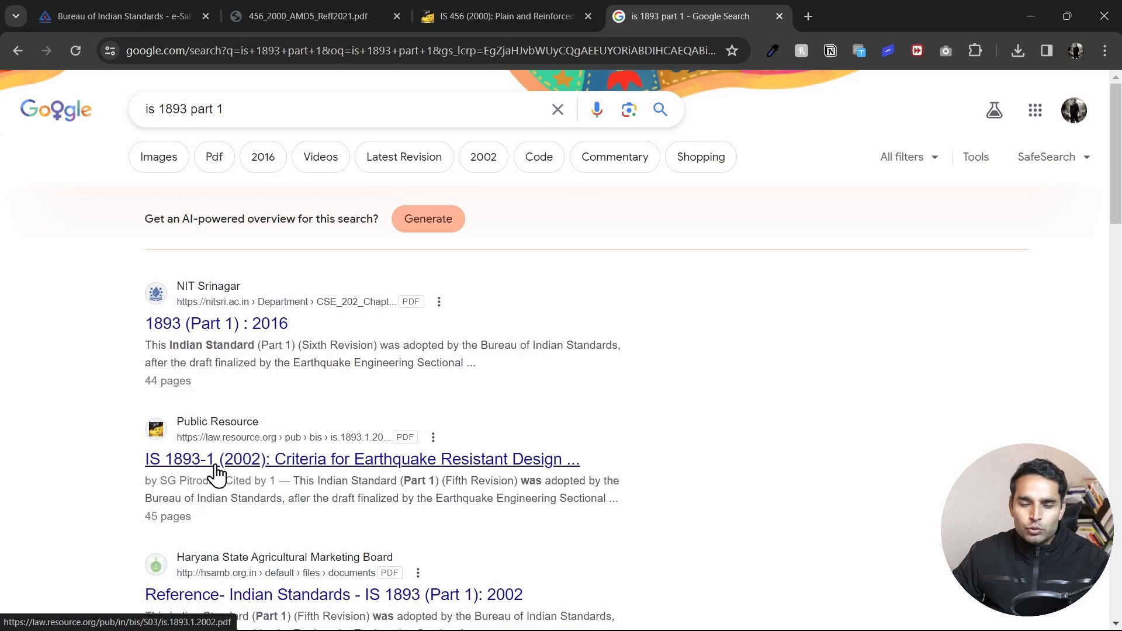
pyautogui.moveTo(255, 474)
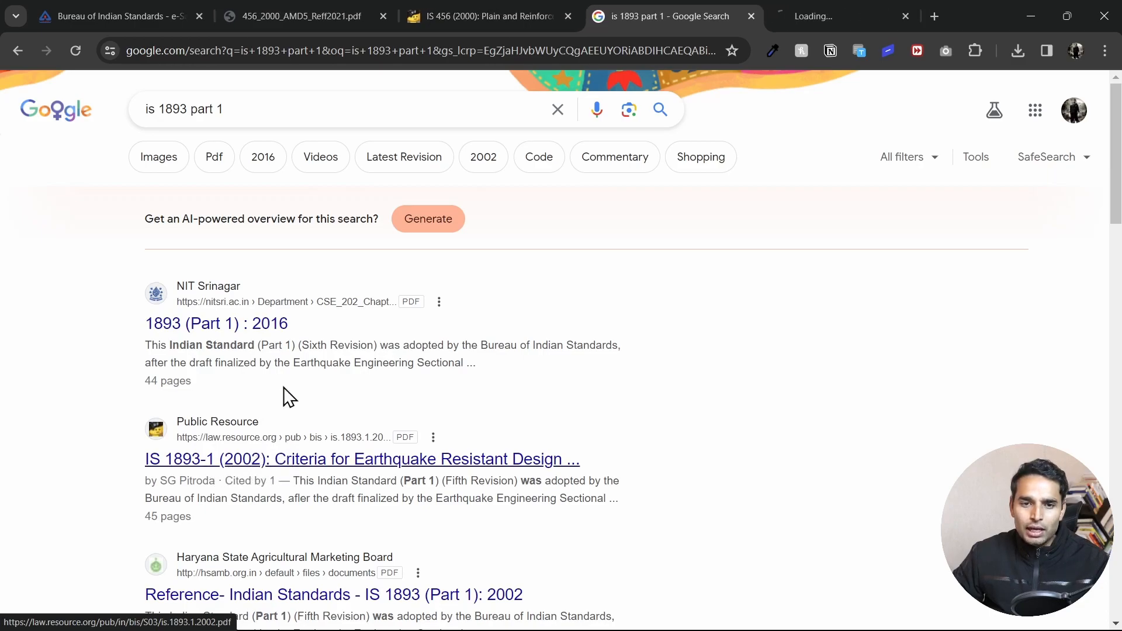
# Open another IS 1893 Part 1 PDF search result in a new tab
pyautogui.click(361, 459)
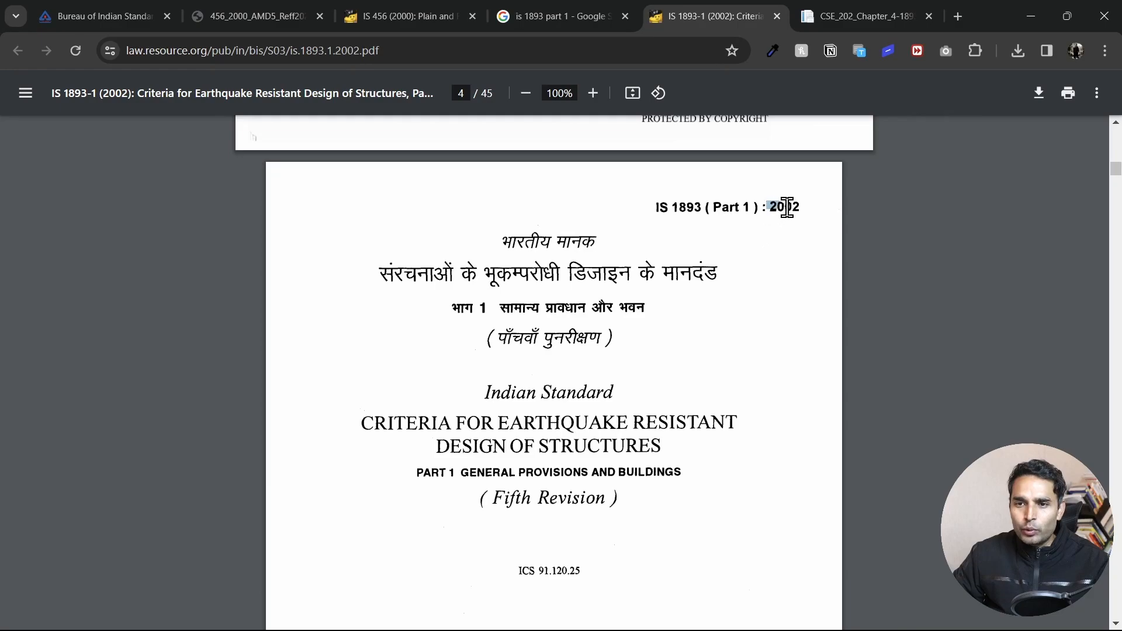
# Confirm the NIT Srinagar IS 1893 copy is the 2016 edition, then return to the BIS results
pyautogui.click(862, 16)
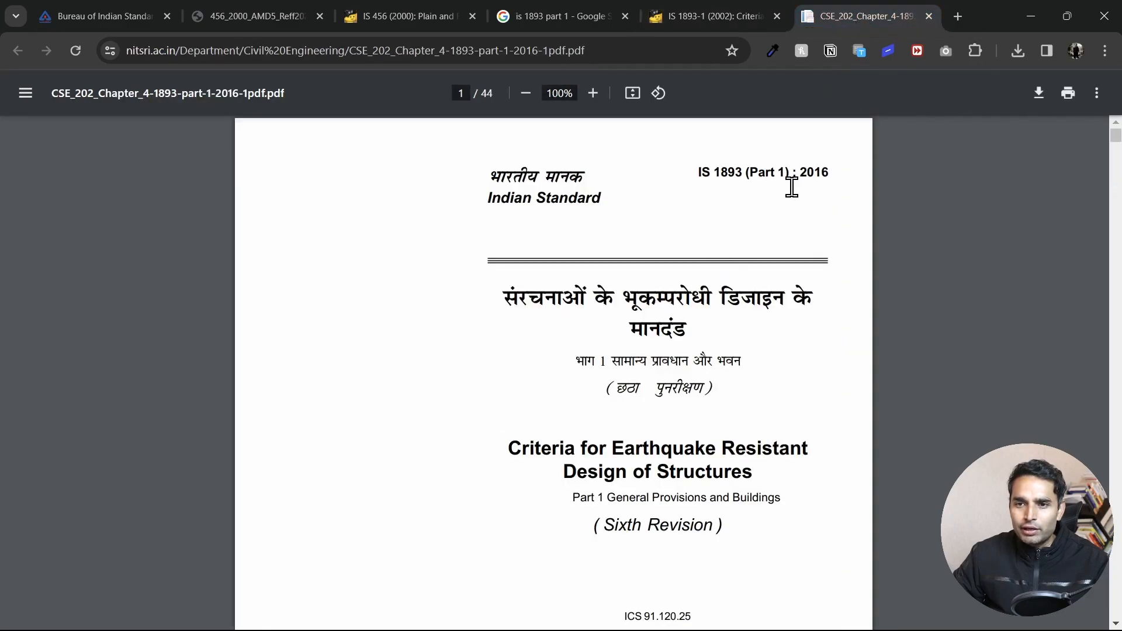
pyautogui.doubleClick(812, 171)
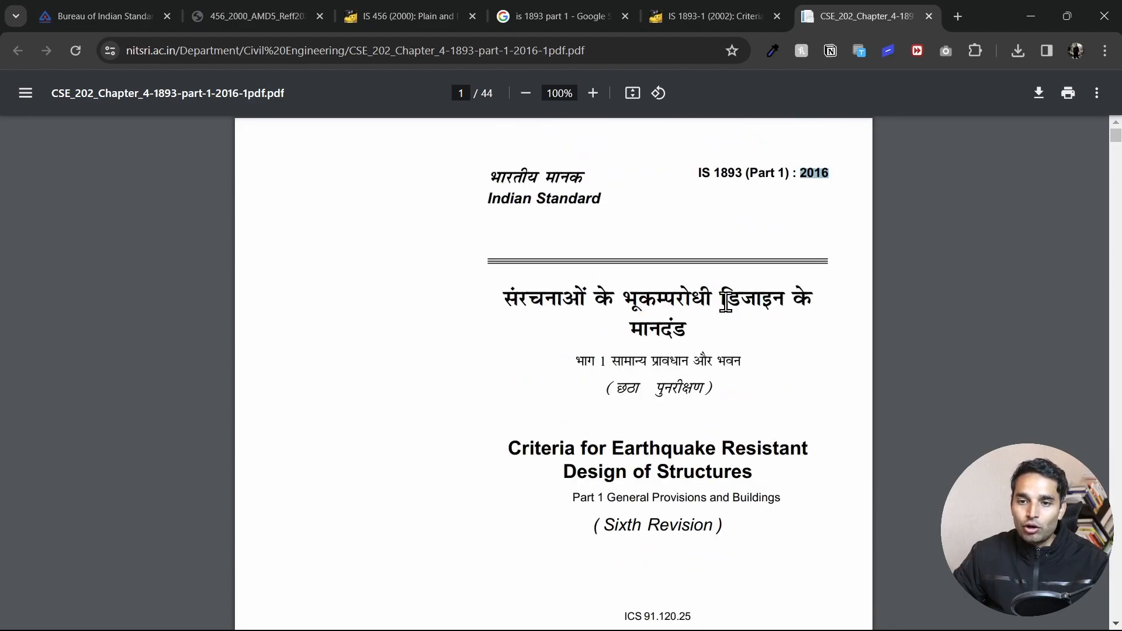
pyautogui.moveTo(747, 342)
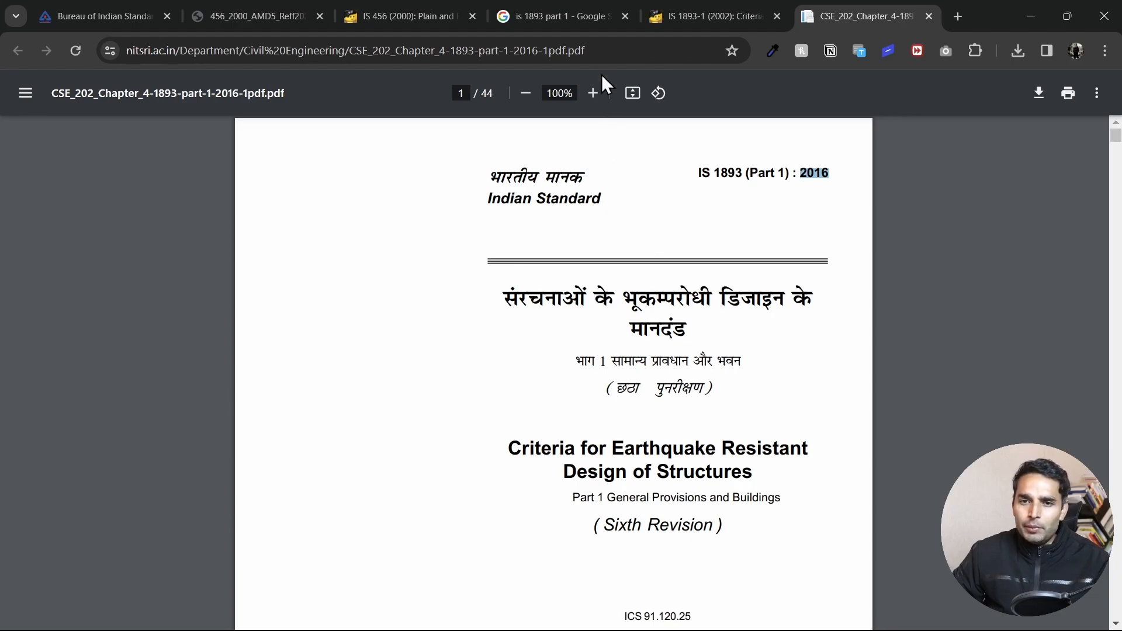
pyautogui.click(99, 16)
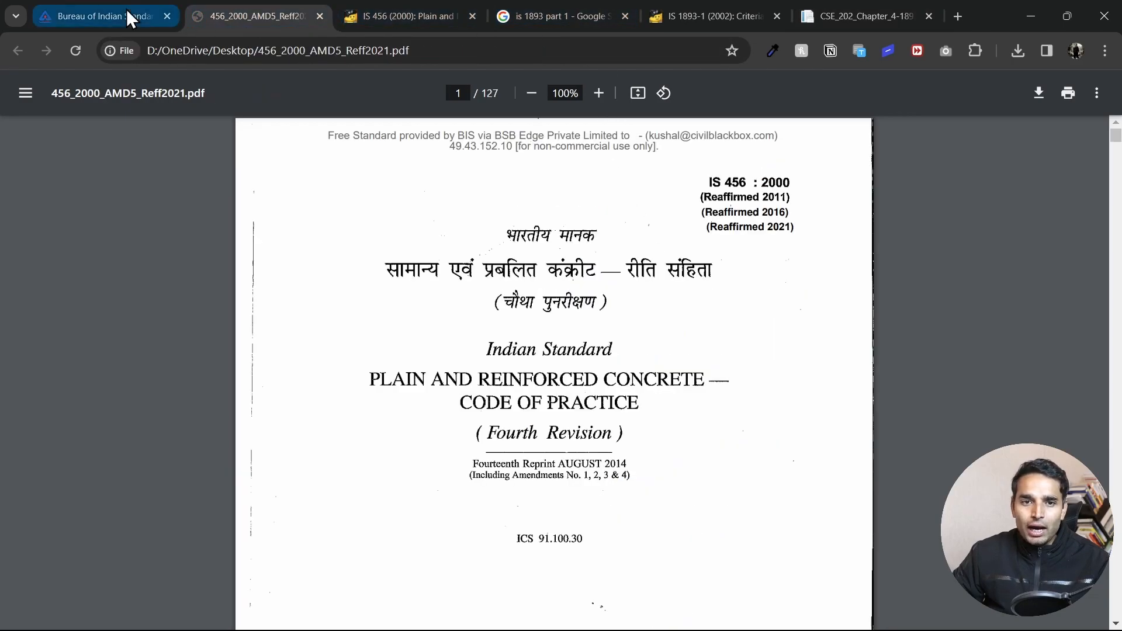
pyautogui.click(100, 16)
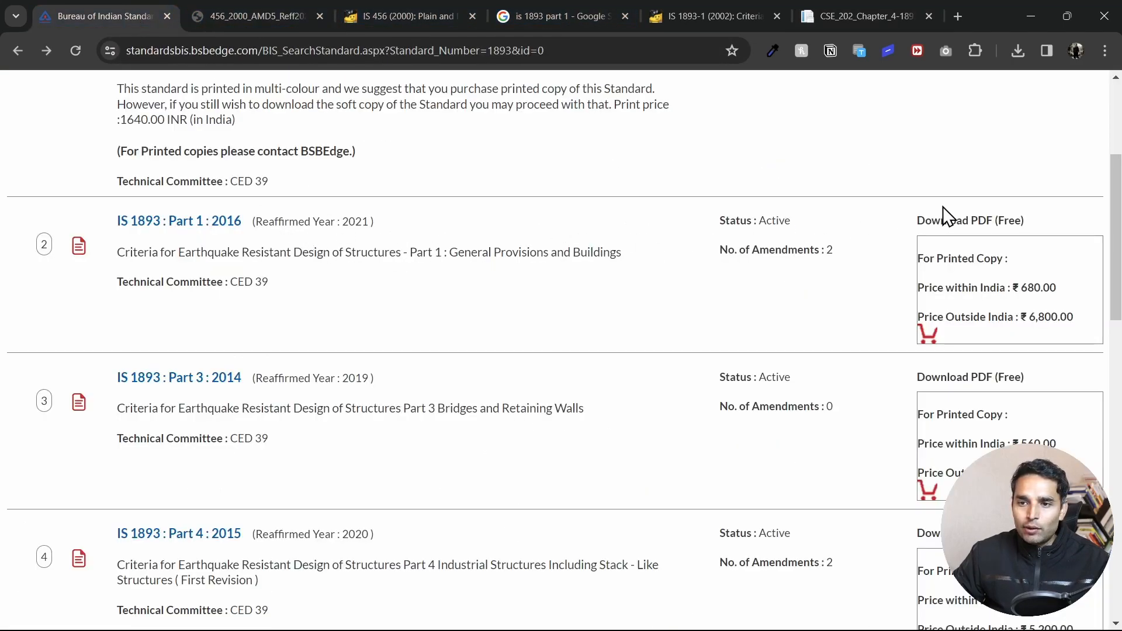
# Download the free IS 1893 (Part 1):2016 PDF, accepting the terms, and save it as 1893_1_2016_AMD2_Reff2021
pyautogui.click(969, 220)
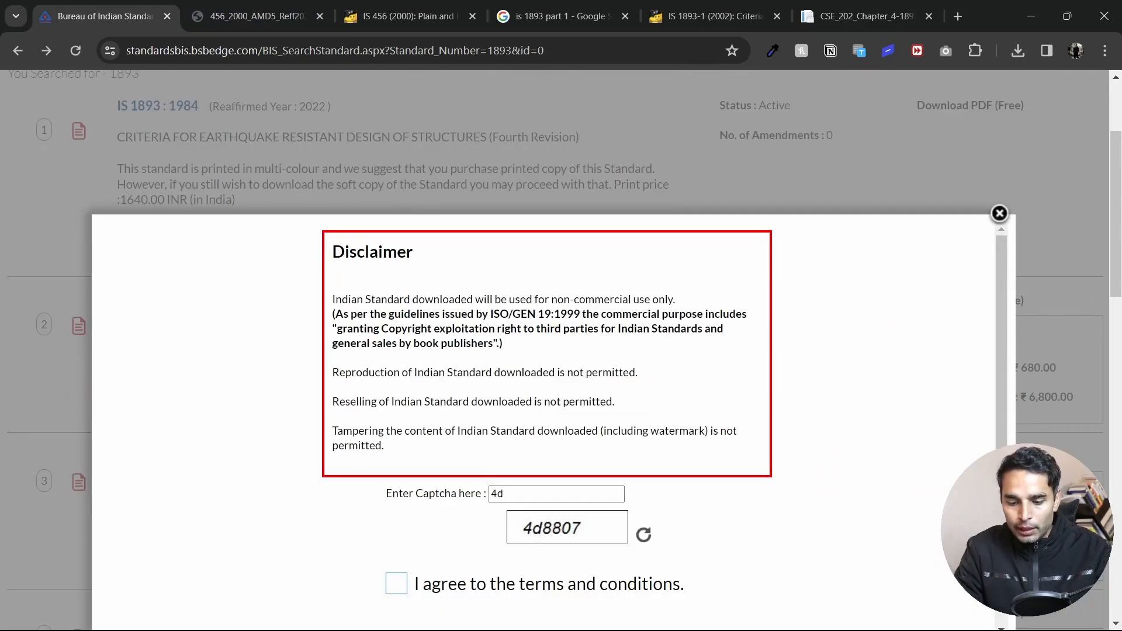
pyautogui.click(395, 522)
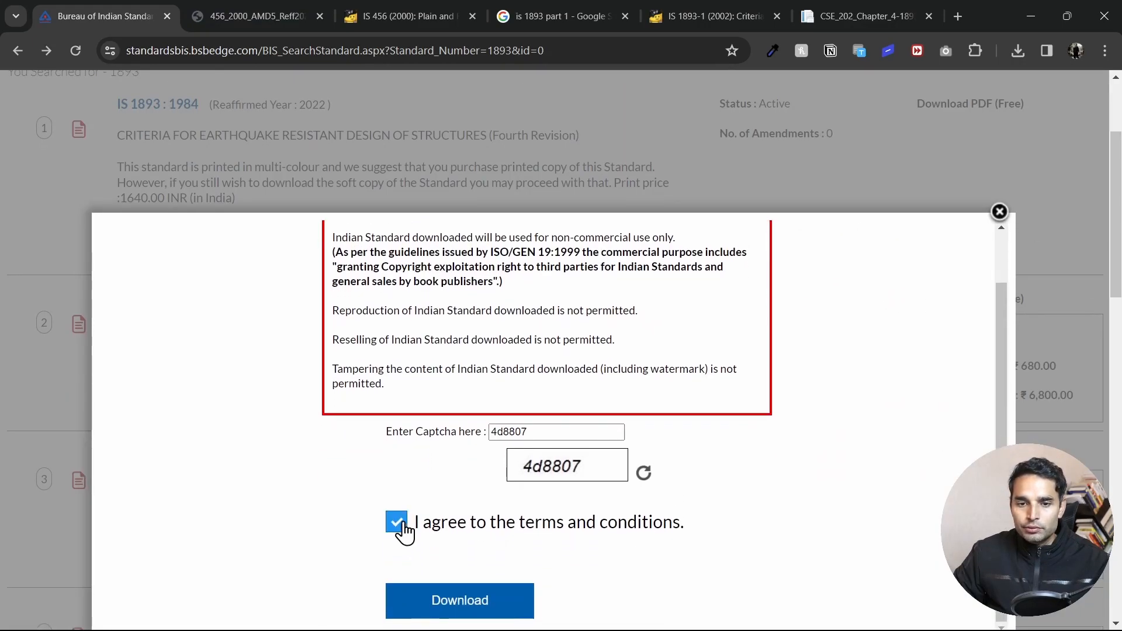
pyautogui.click(460, 600)
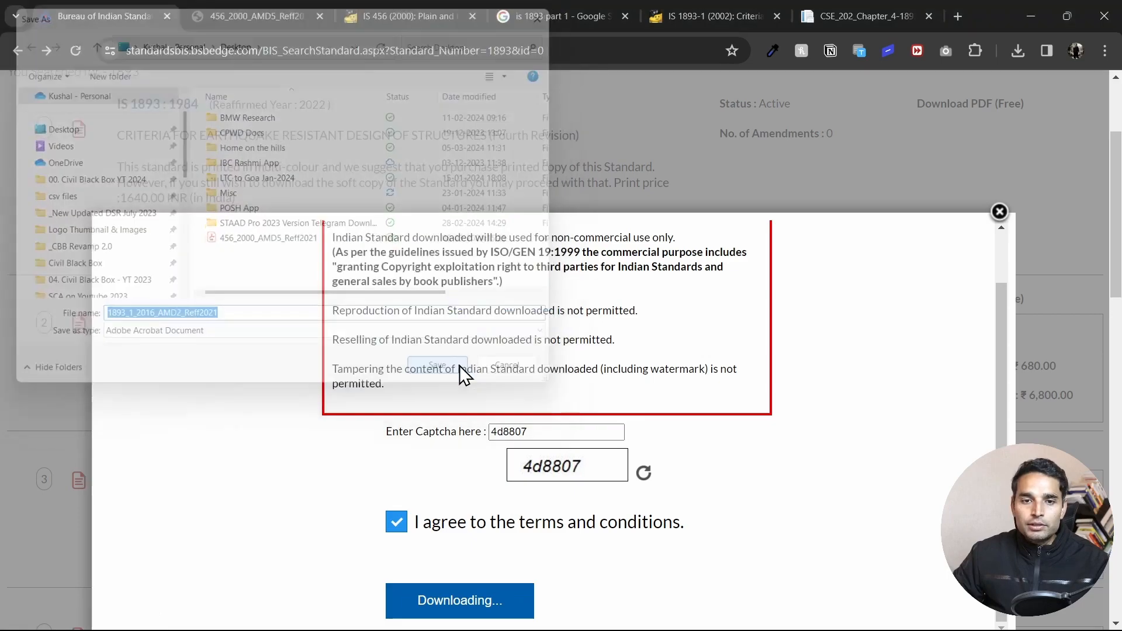
pyautogui.click(437, 366)
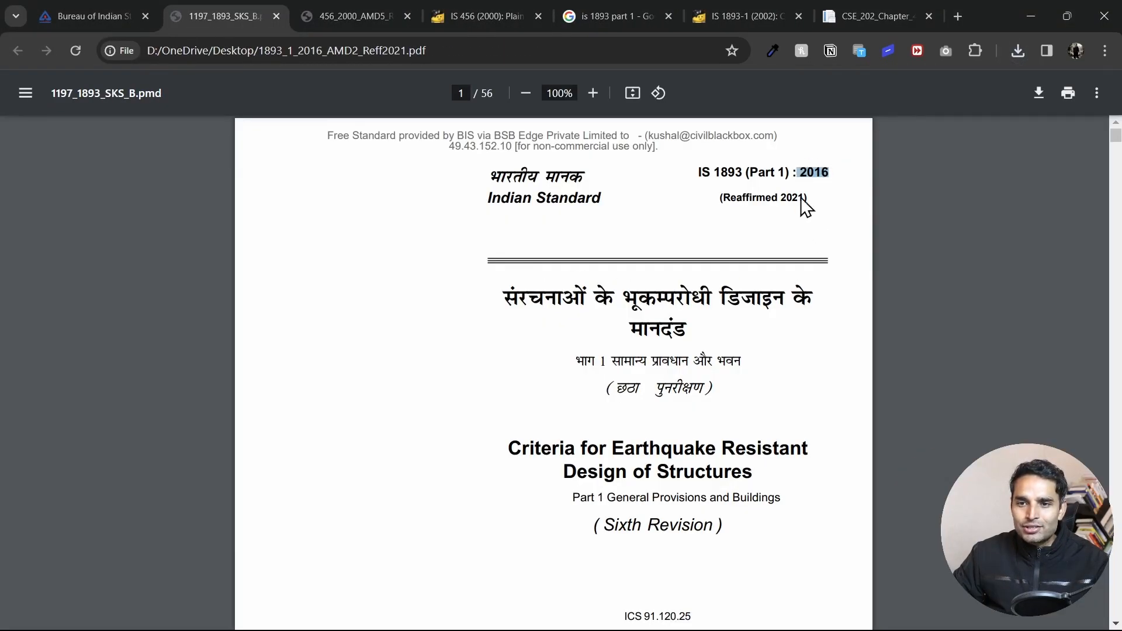
# Compare the 56-page official IS 1893 download with the 44-page NIT Srinagar copy
pyautogui.click(873, 16)
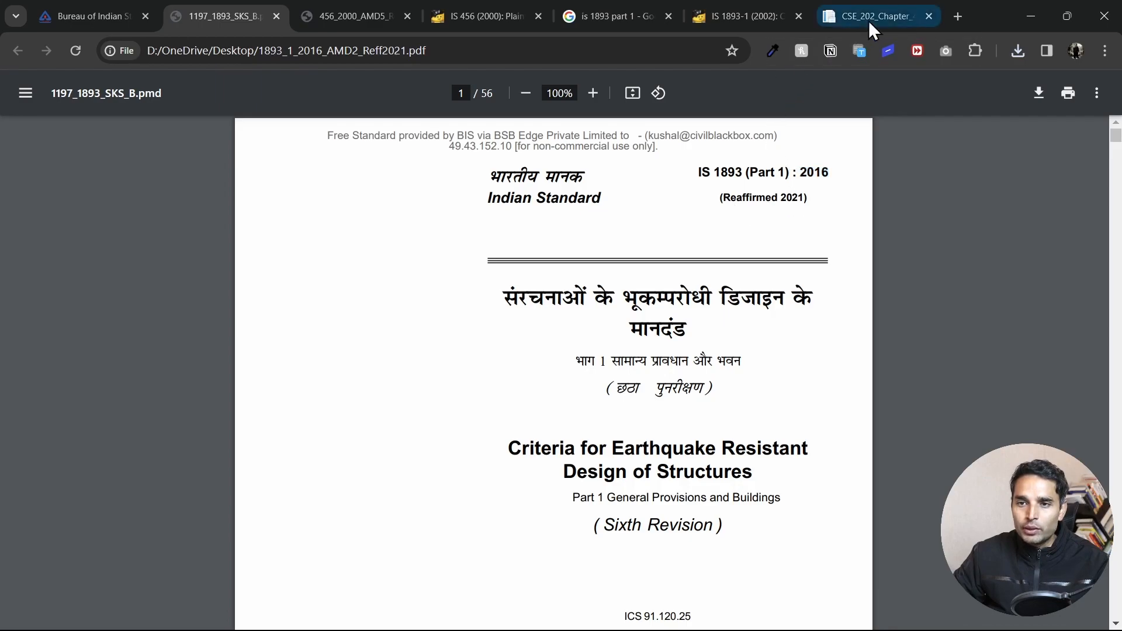
pyautogui.click(873, 15)
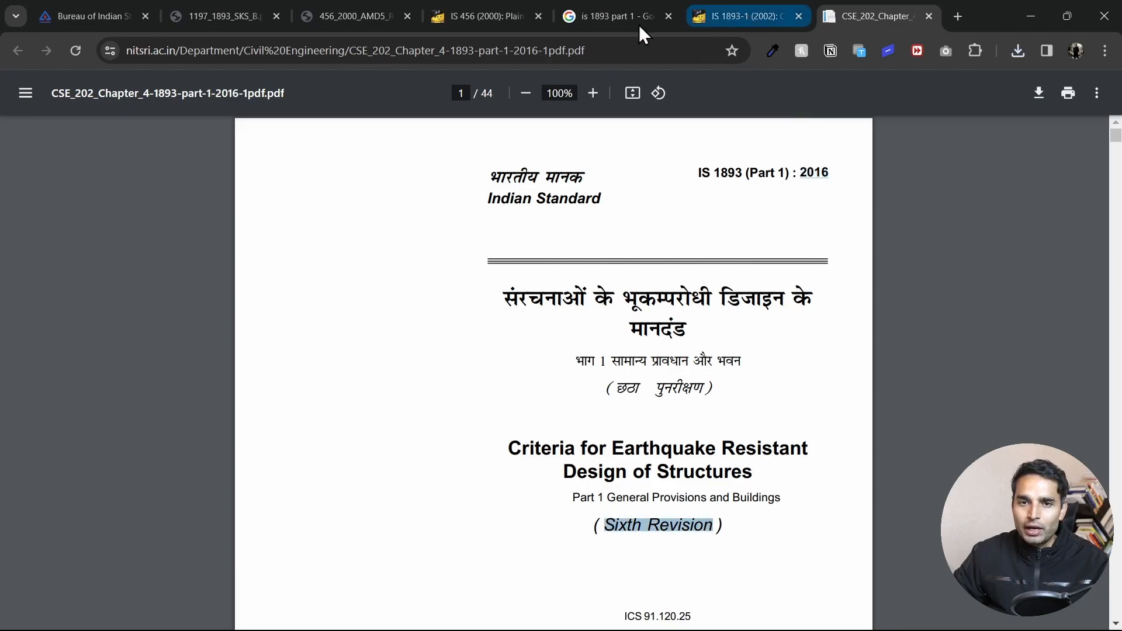
pyautogui.click(218, 16)
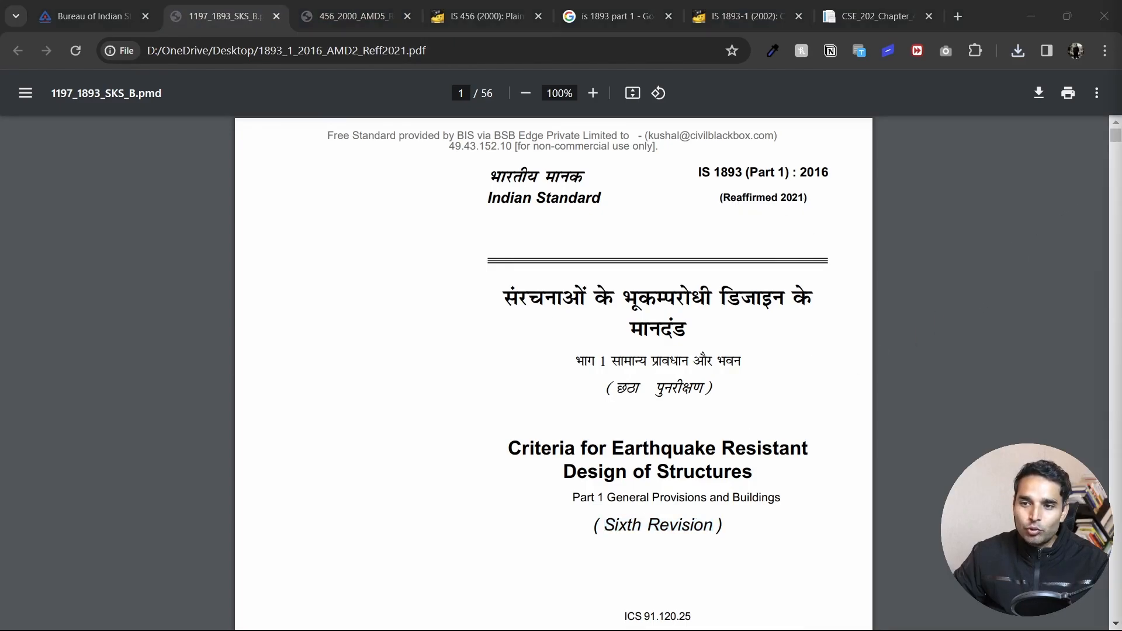
pyautogui.scroll(-3)
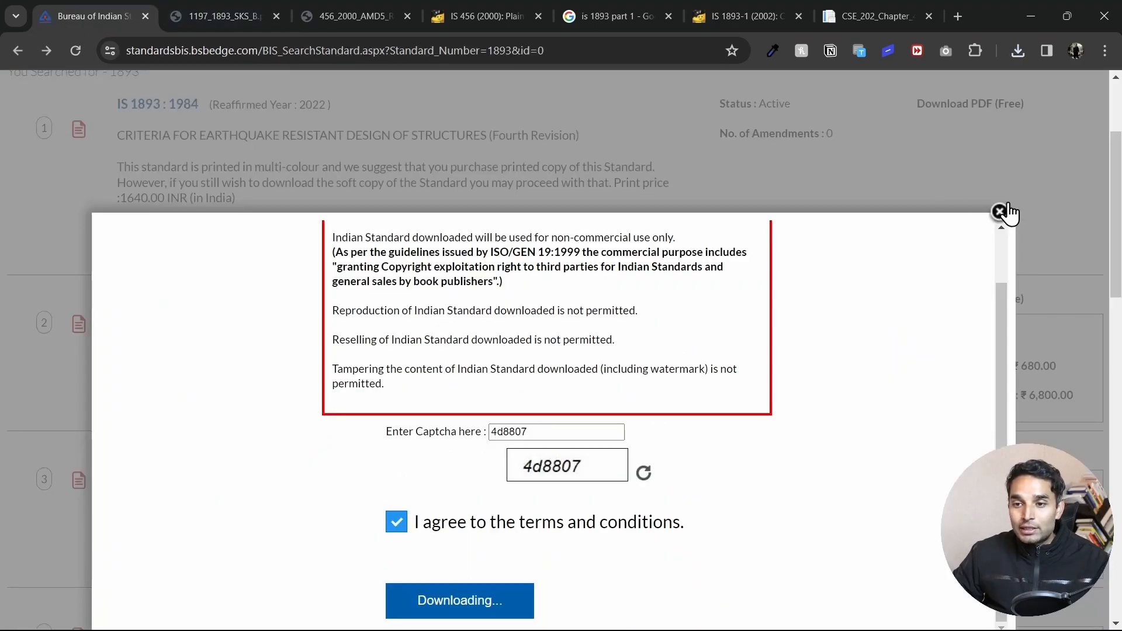
# Close the BIS download disclaimer and bring up the 456_2000_AMD5_Reff2021.pdf tab
pyautogui.click(999, 212)
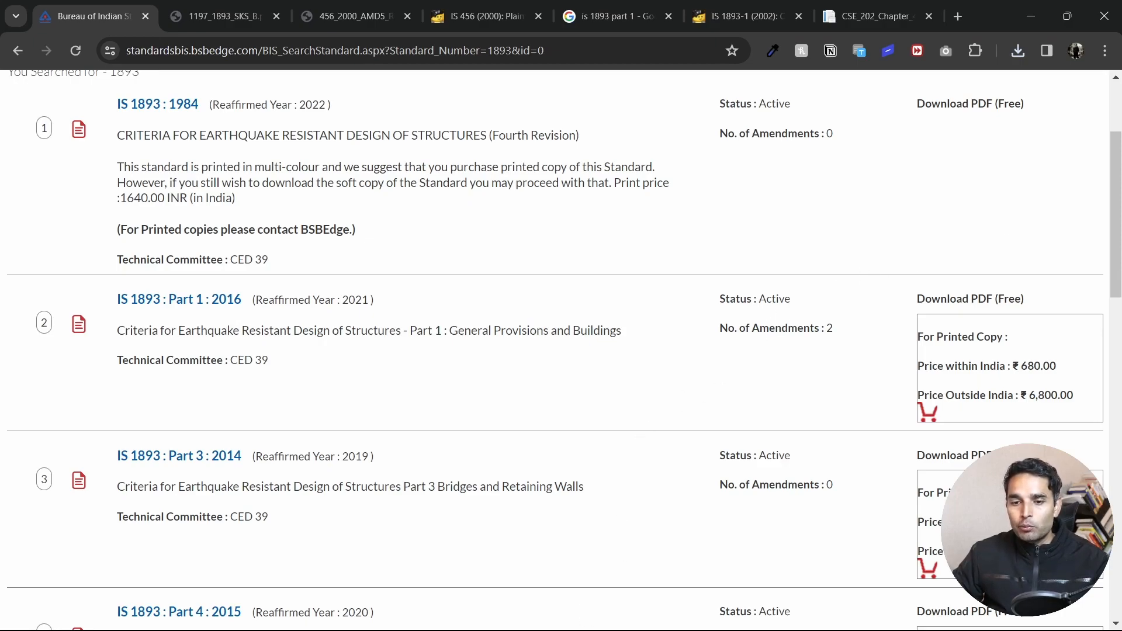
pyautogui.click(200, 16)
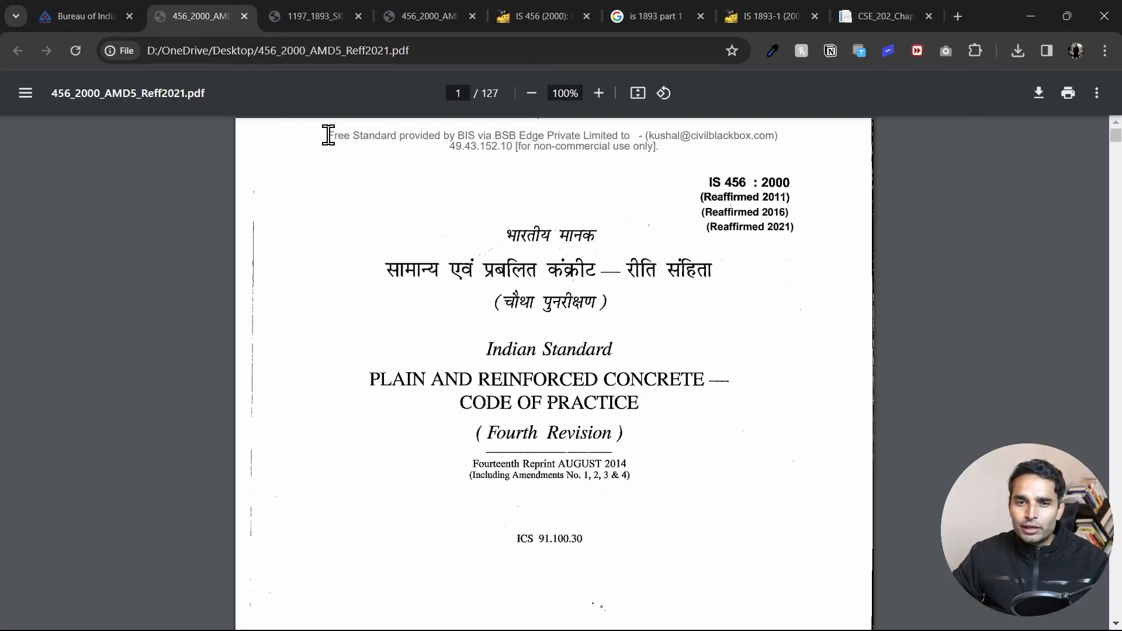
# Highlight the 'Free Standard provided by BIS via BSB Edge' watermark in IS 456 and scroll past the cover
pyautogui.moveTo(327, 134); pyautogui.dragTo(426, 137)
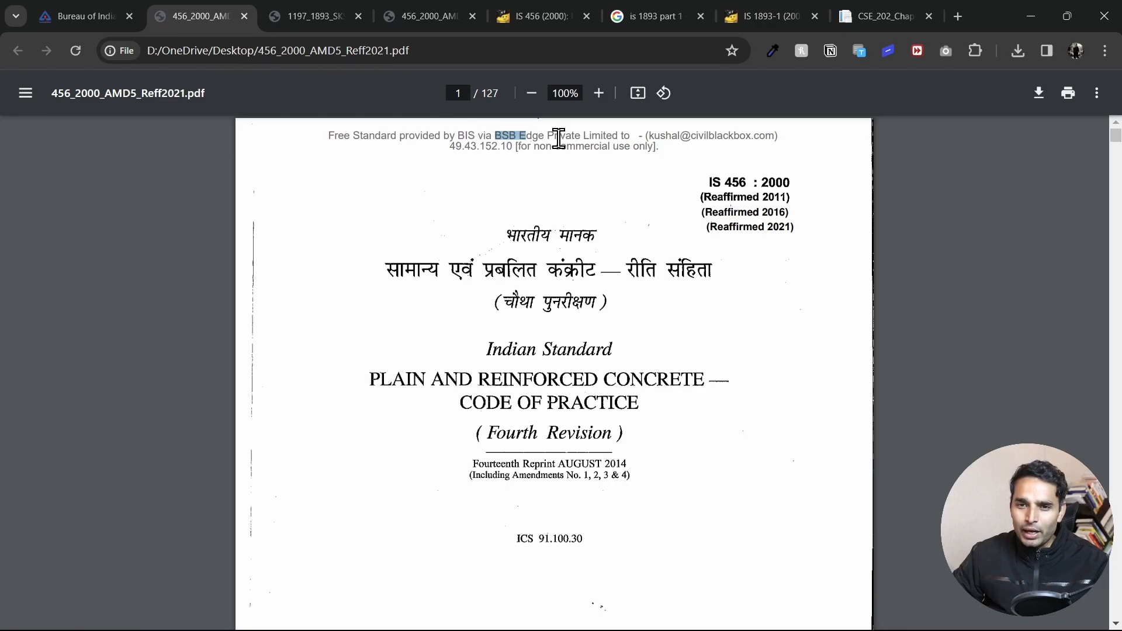
pyautogui.moveTo(654, 149)
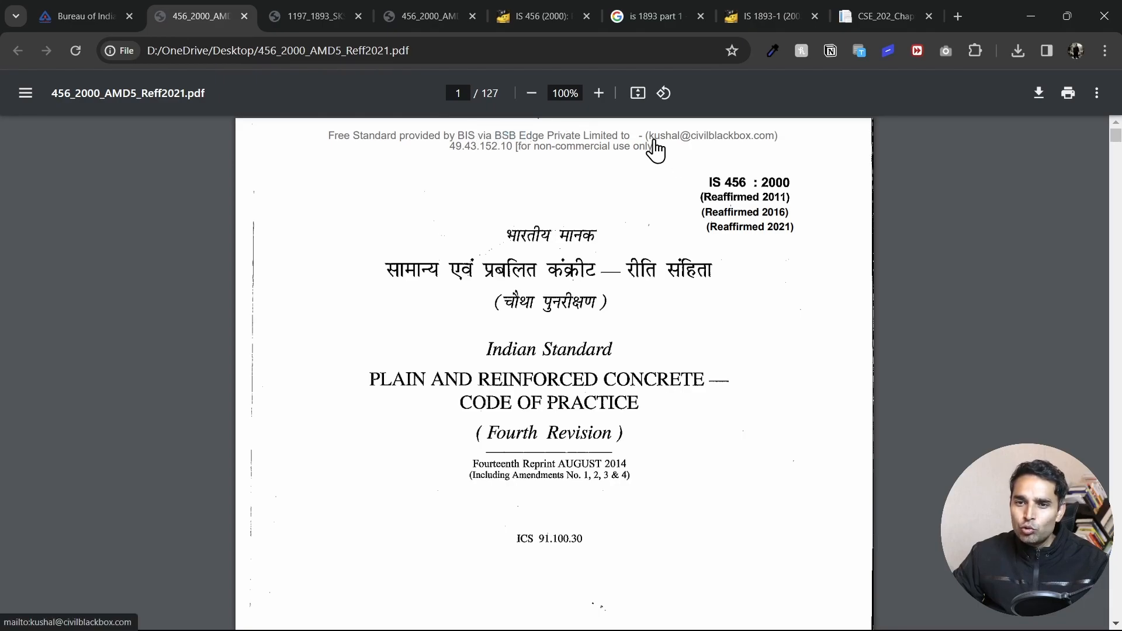
pyautogui.moveTo(771, 151)
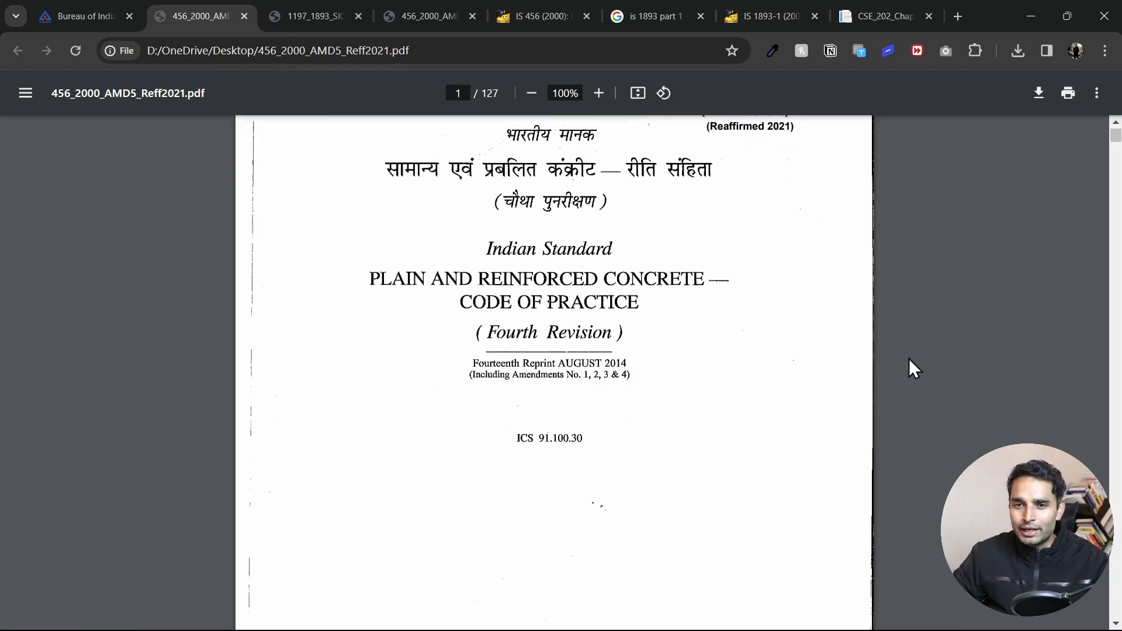
pyautogui.scroll(-3)
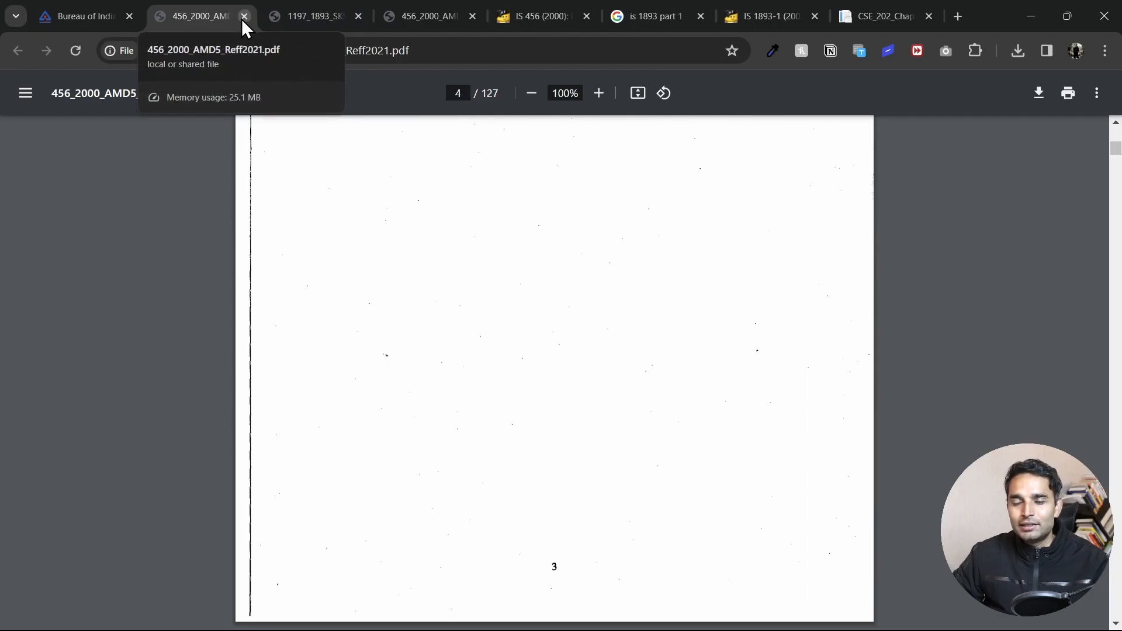
pyautogui.click(245, 16)
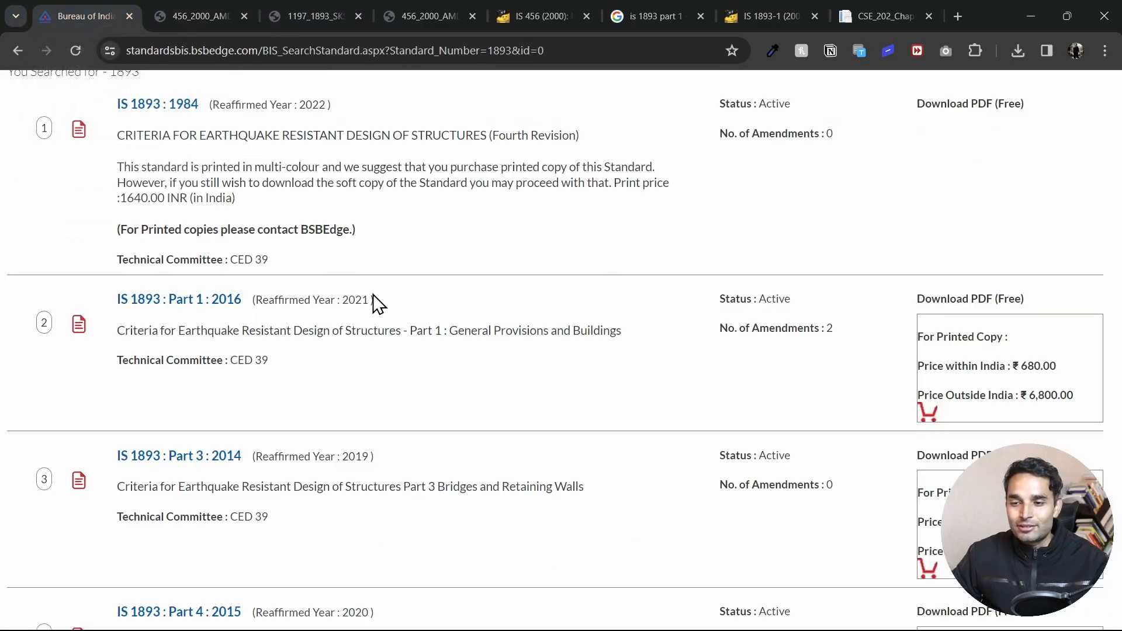